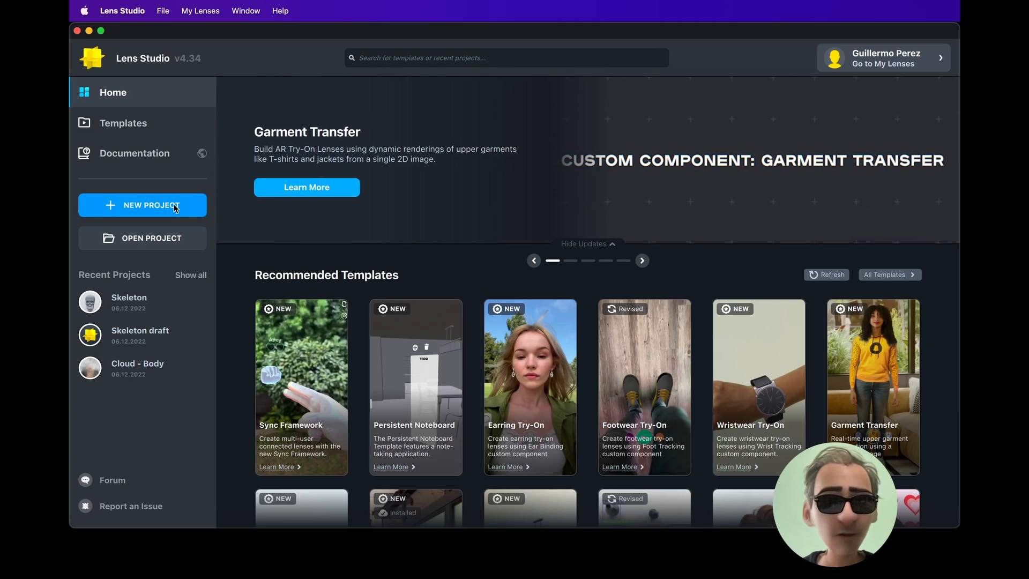
Create a new project and import skeleton.fbx from Downloads via the FBX Import Options
{"action": "left_click", "coordinate": [642, 260]}
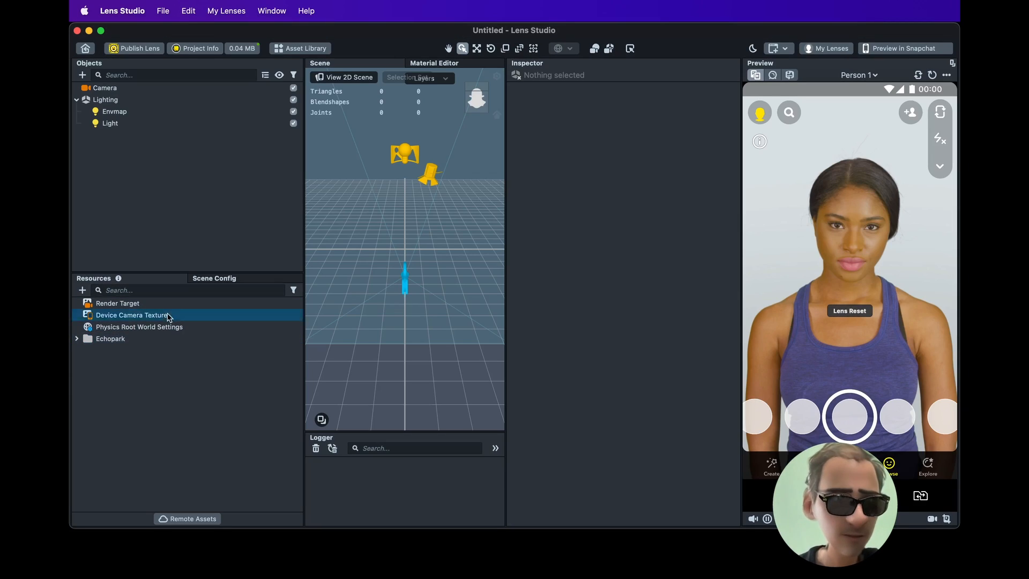
{"action": "left_click", "coordinate": [82, 290]}
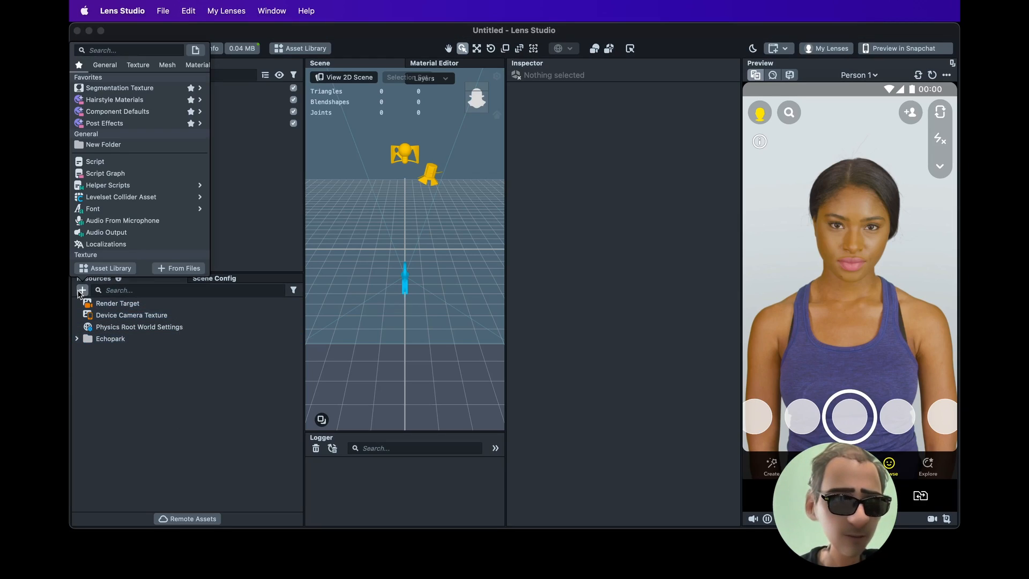
{"action": "left_click", "coordinate": [184, 268]}
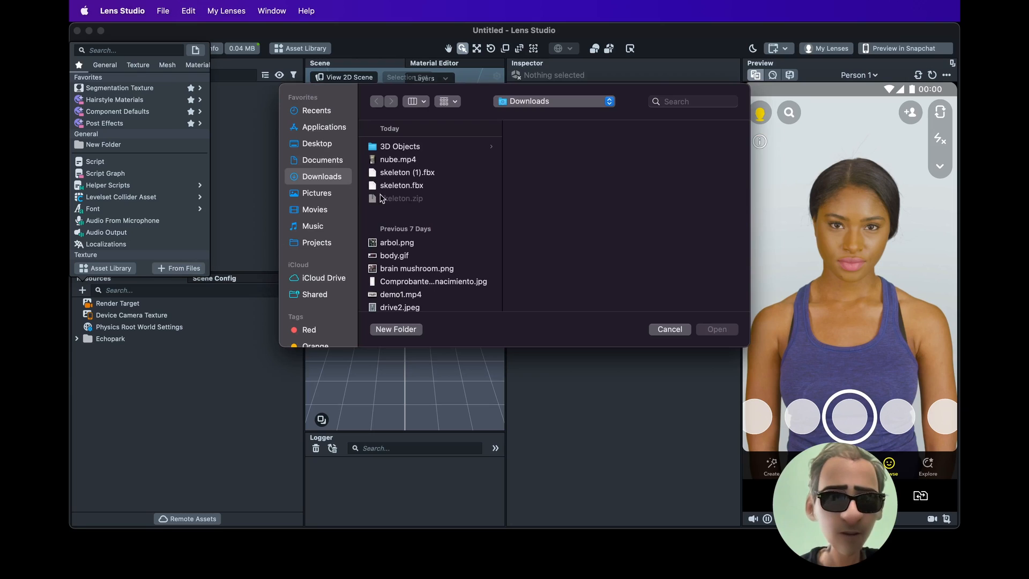
{"action": "left_click", "coordinate": [716, 329]}
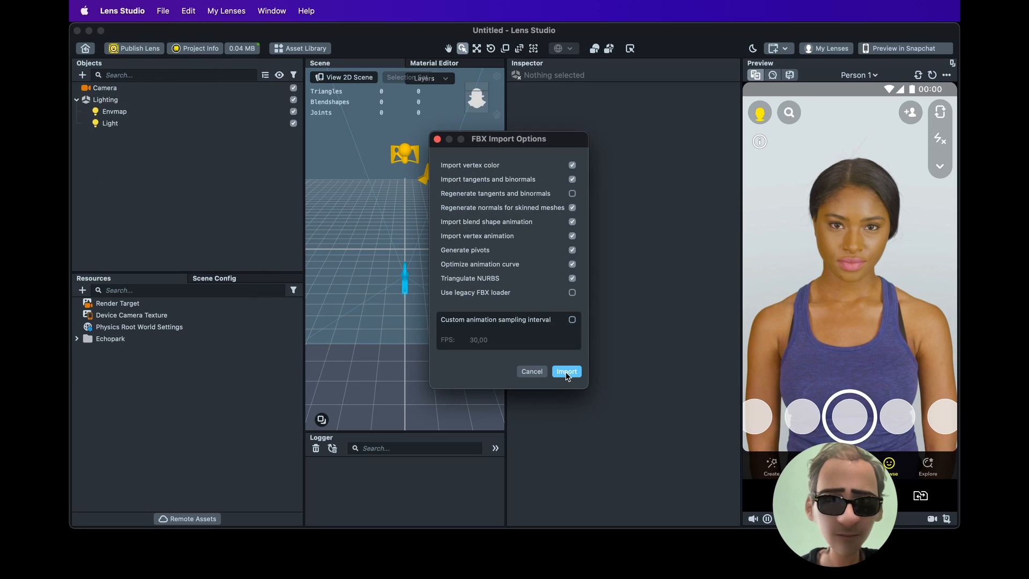
{"action": "left_click", "coordinate": [565, 372]}
{"action": "type", "text": "3d"}
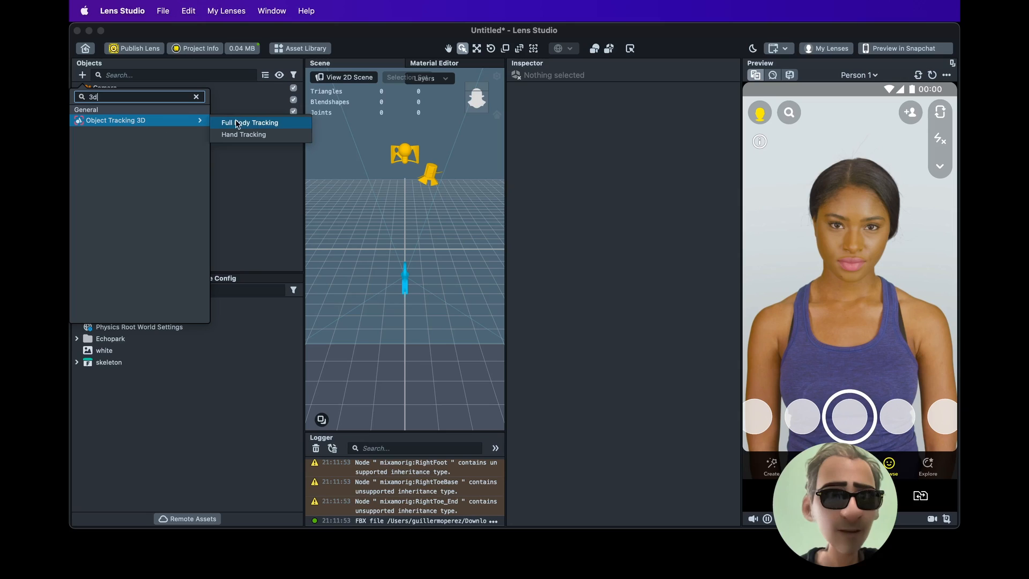
{"action": "mouse_move", "coordinate": [125, 127]}
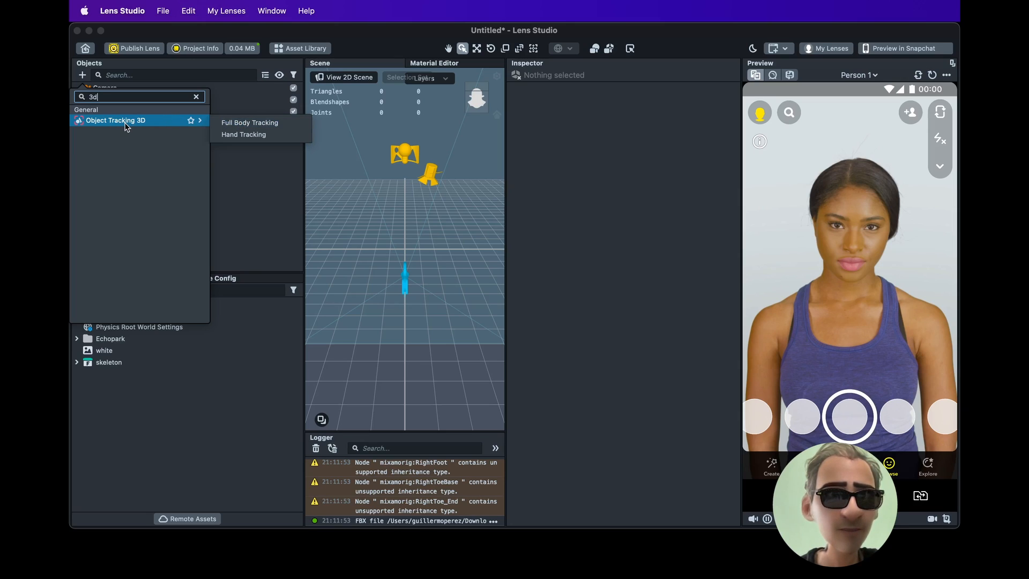
{"action": "mouse_move", "coordinate": [176, 126]}
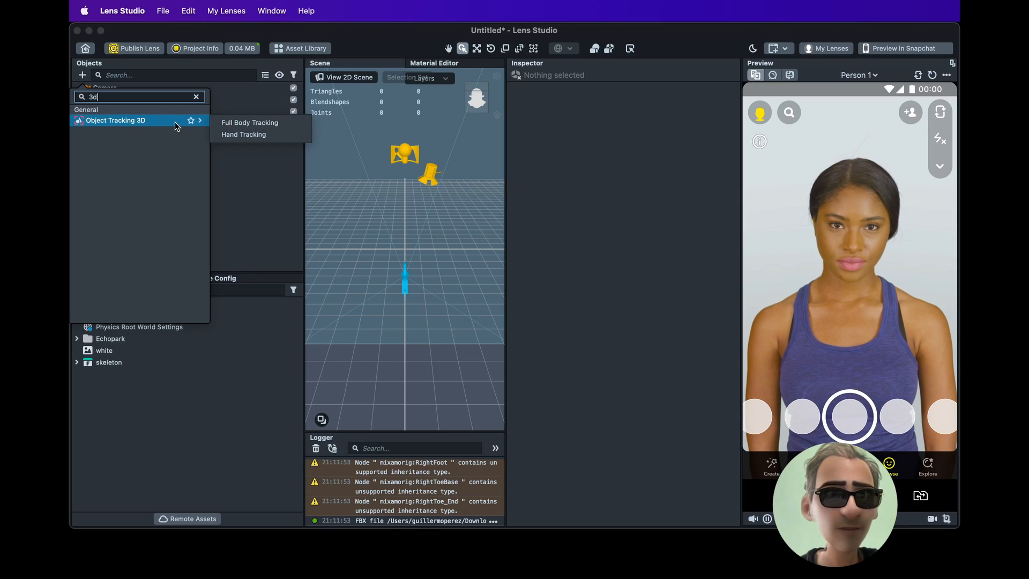
Add a Full Body Tracking object under the camera and expand the skeleton resource in Resources
{"action": "left_click", "coordinate": [250, 122]}
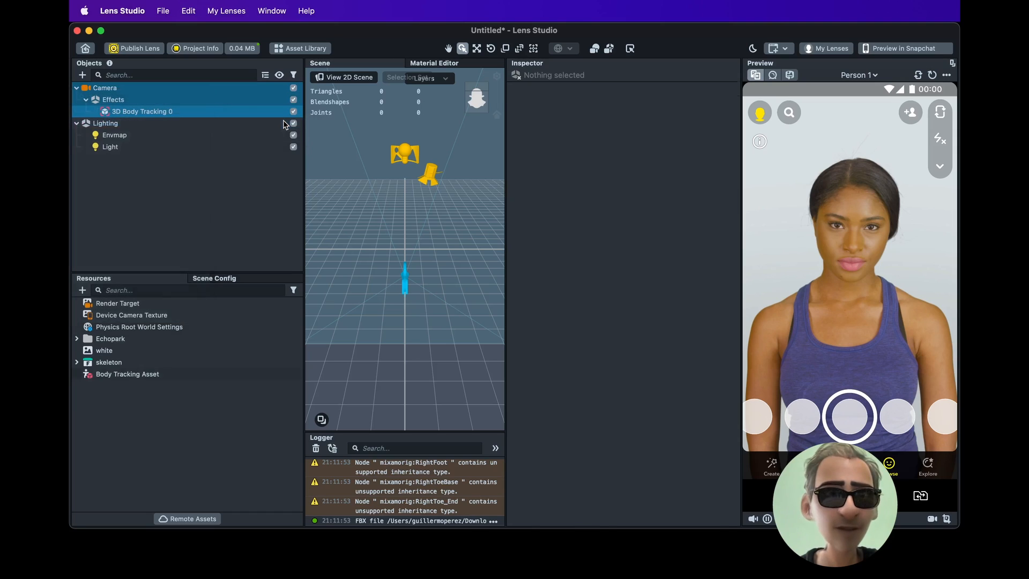
{"action": "left_click", "coordinate": [143, 110]}
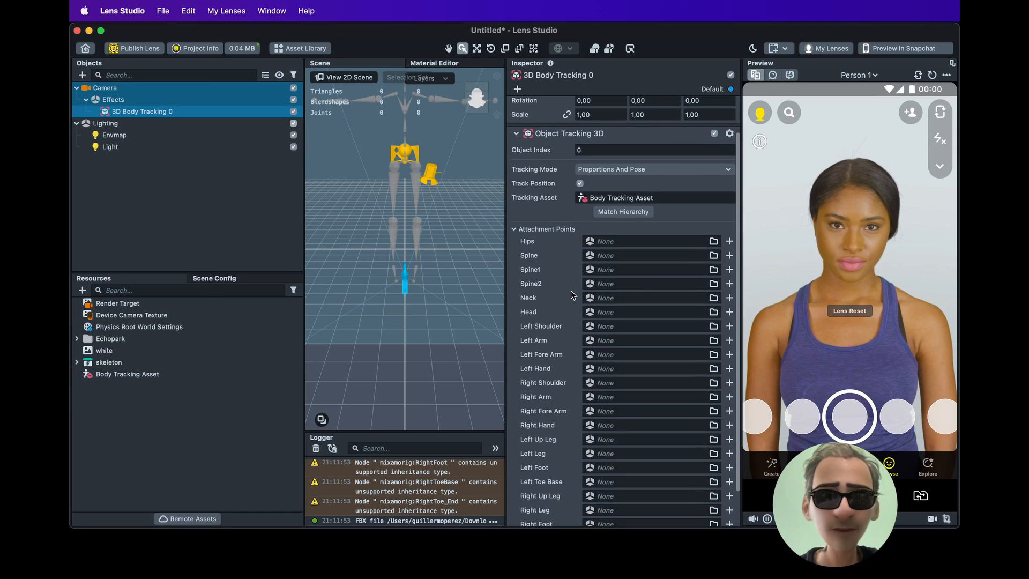
{"action": "mouse_move", "coordinate": [622, 453]}
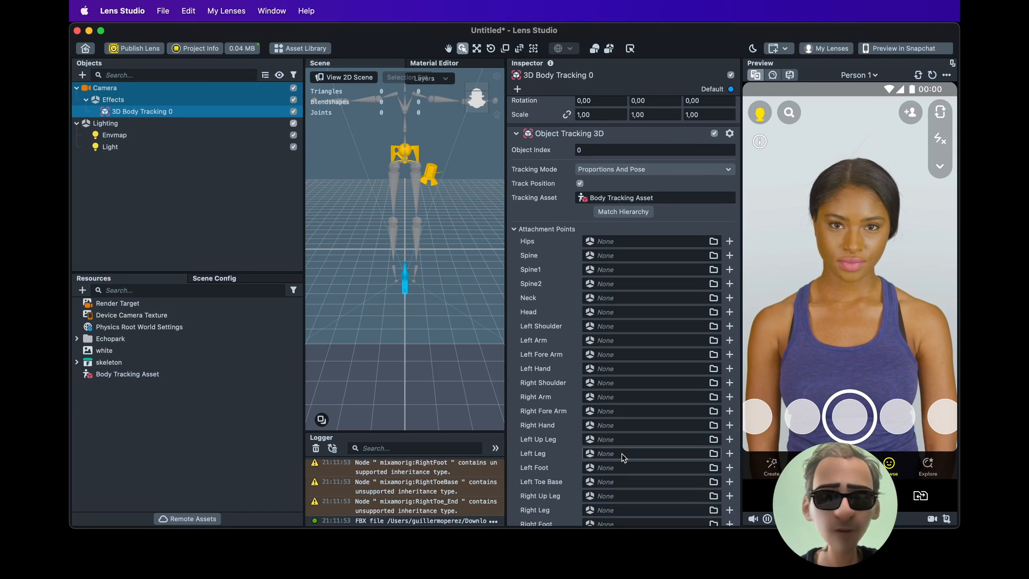
{"action": "left_click", "coordinate": [117, 303]}
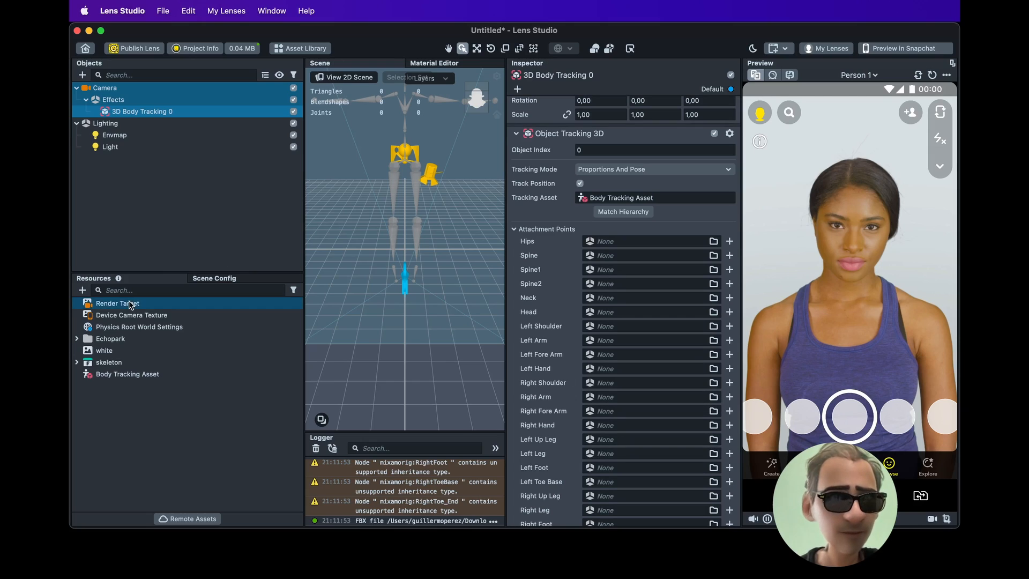
{"action": "left_click", "coordinate": [110, 361]}
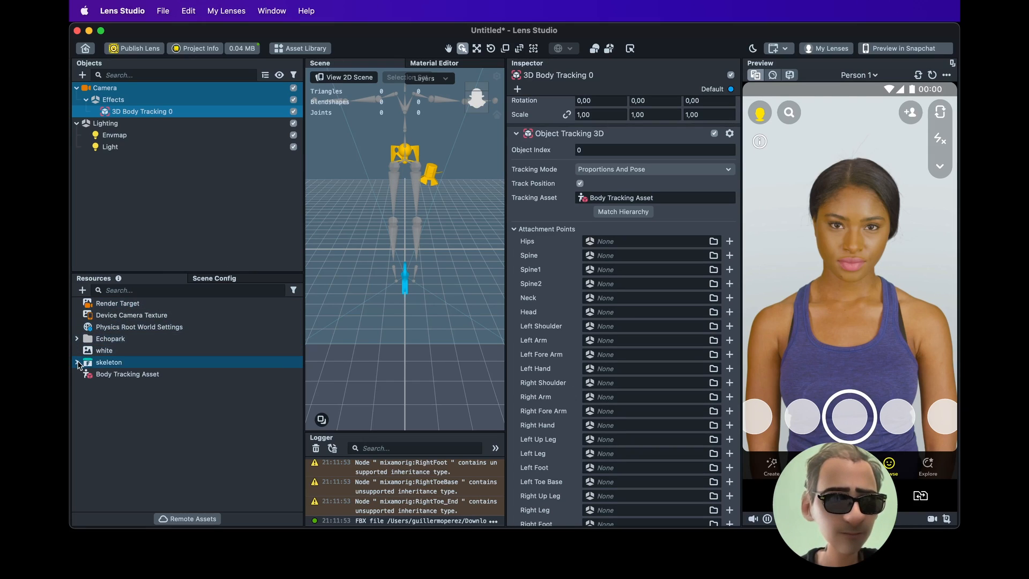
{"action": "left_click", "coordinate": [77, 363]}
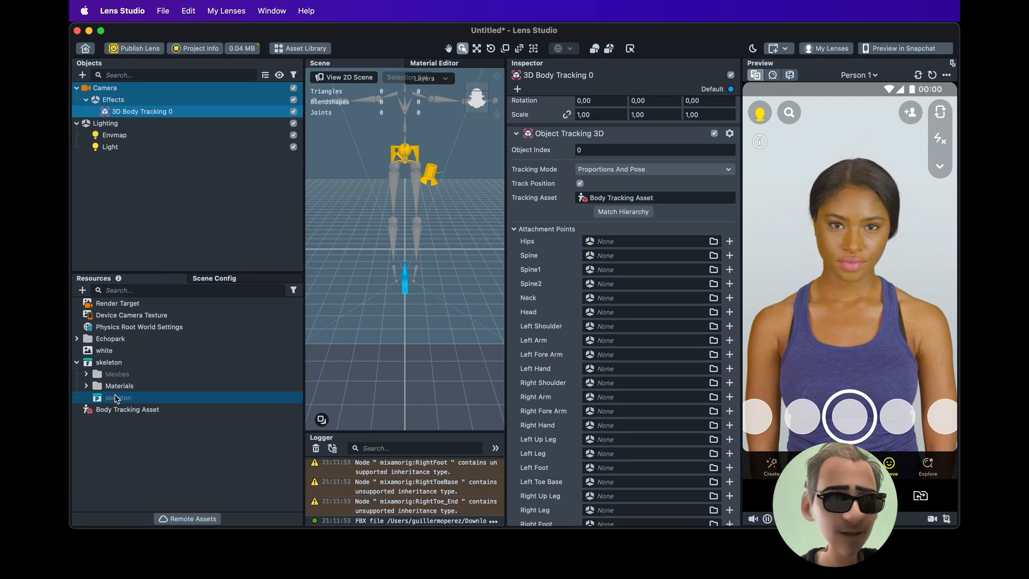
Parent the skeleton model under 3D Body Tracking 0 and set its Transform Scale to 0.01
{"action": "left_click", "coordinate": [118, 398]}
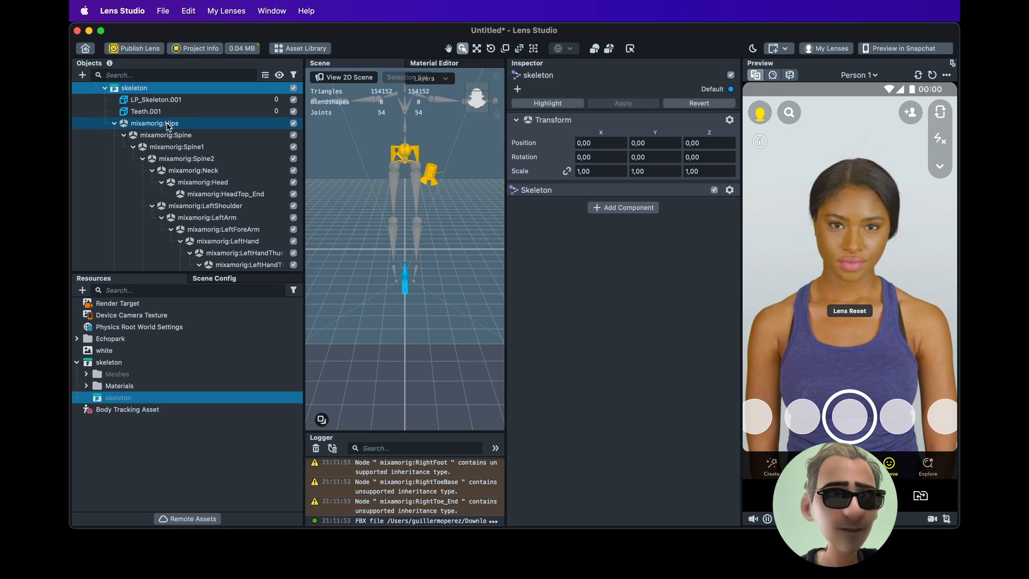
{"action": "left_click", "coordinate": [185, 159]}
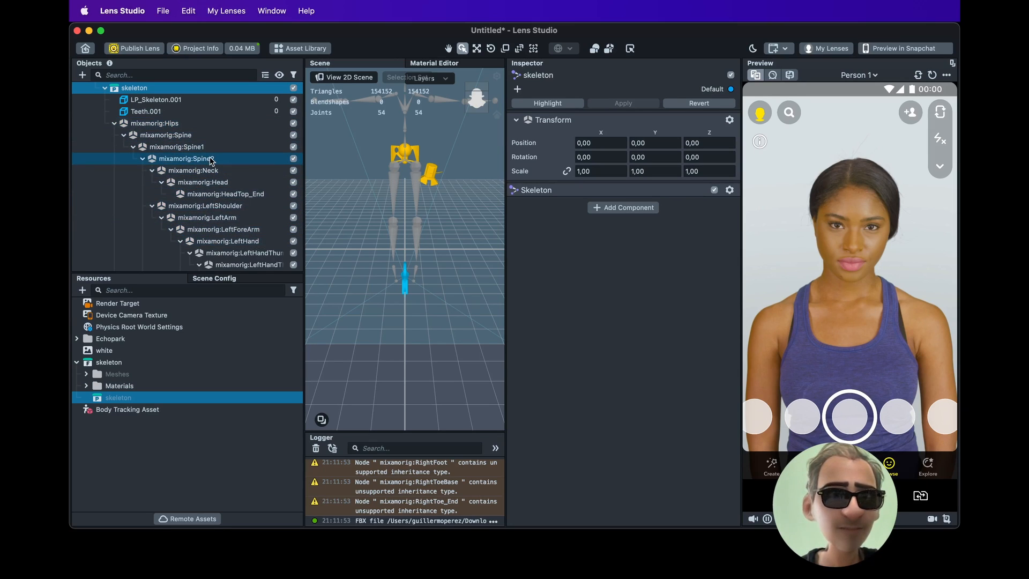
{"action": "scroll", "scroll_direction": "up", "scroll_amount": 3}
{"action": "type", "text": "0,01"}
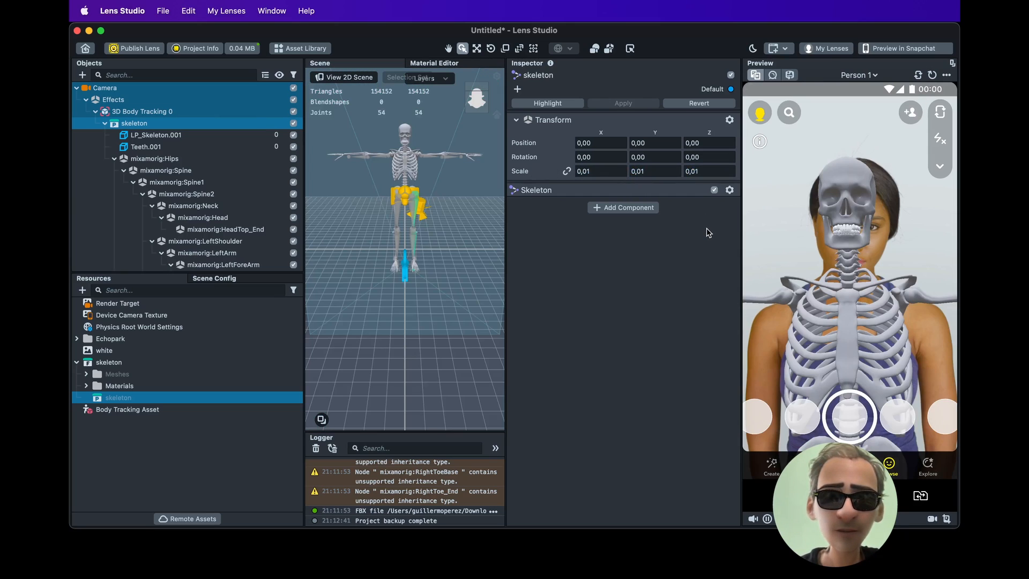
{"action": "left_click", "coordinate": [597, 171]}
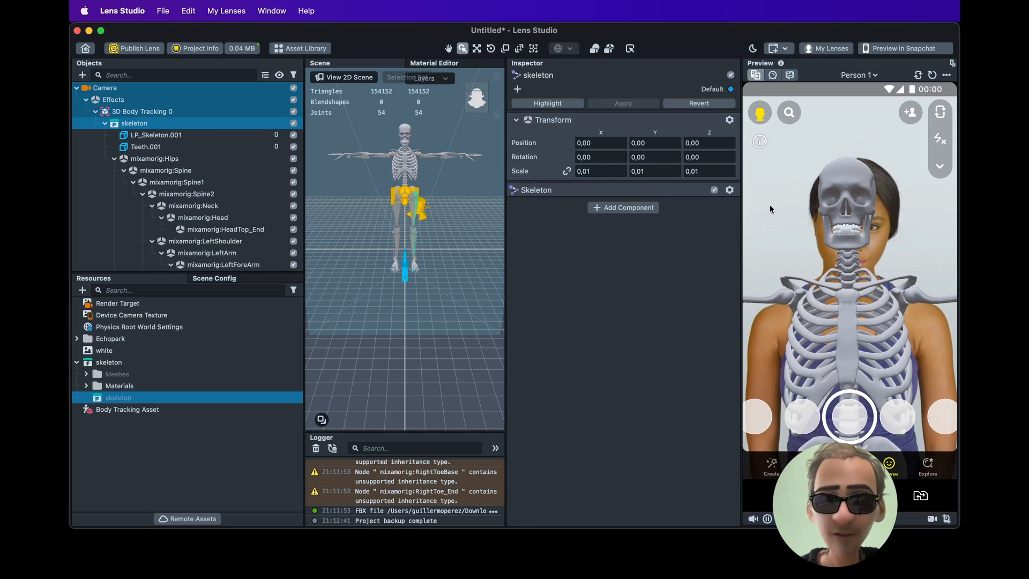
{"action": "mouse_move", "coordinate": [793, 244]}
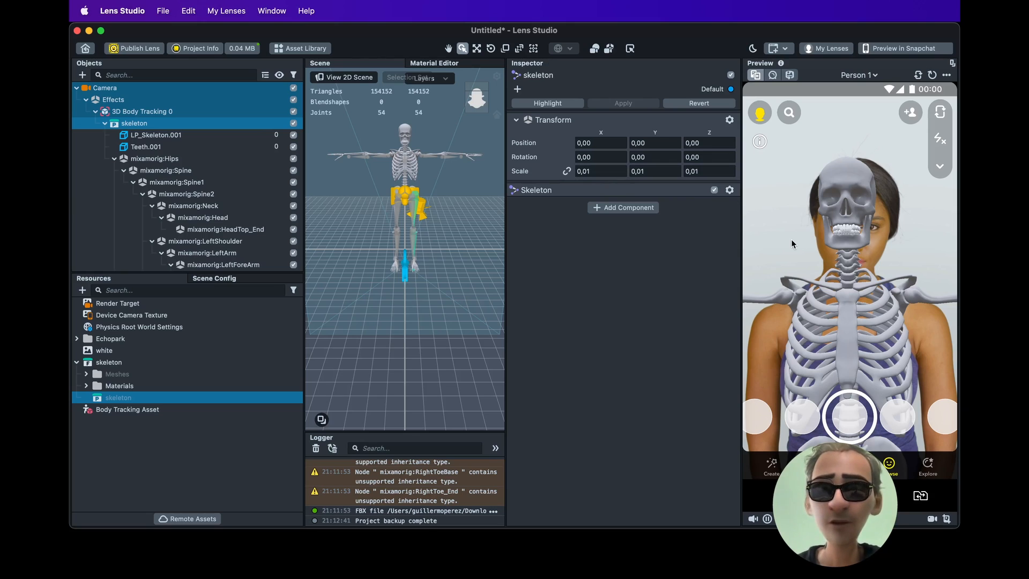
Switch the preview to the Body sample video and show the body tracking attachment points
{"action": "left_click", "coordinate": [858, 75]}
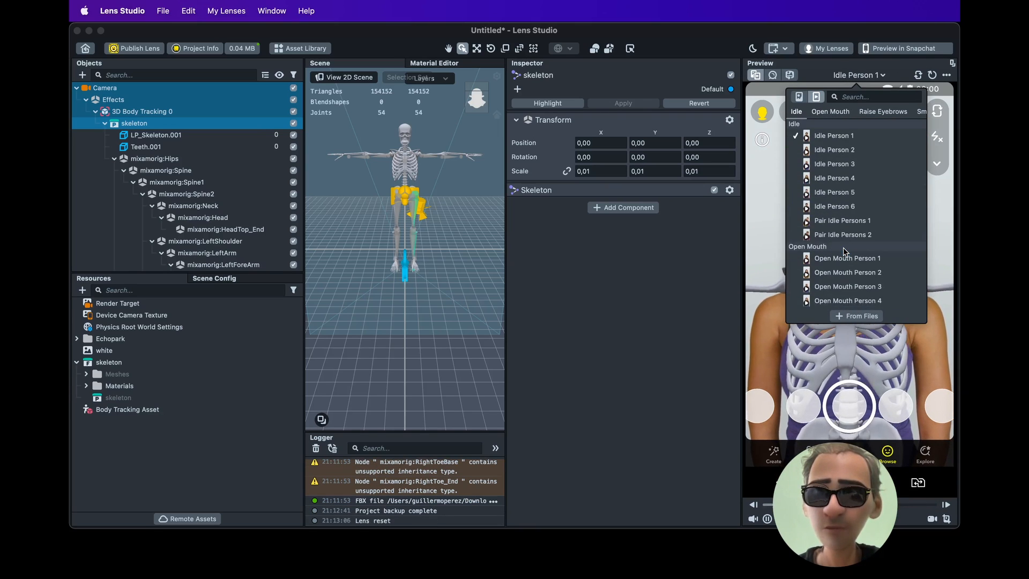
{"action": "left_click", "coordinate": [822, 243]}
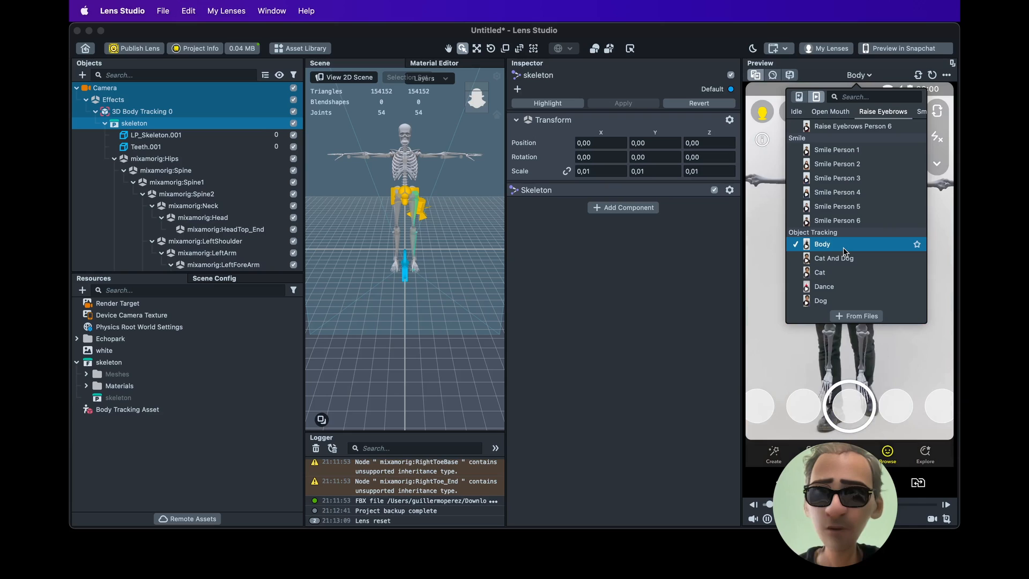
{"action": "left_click", "coordinate": [822, 244]}
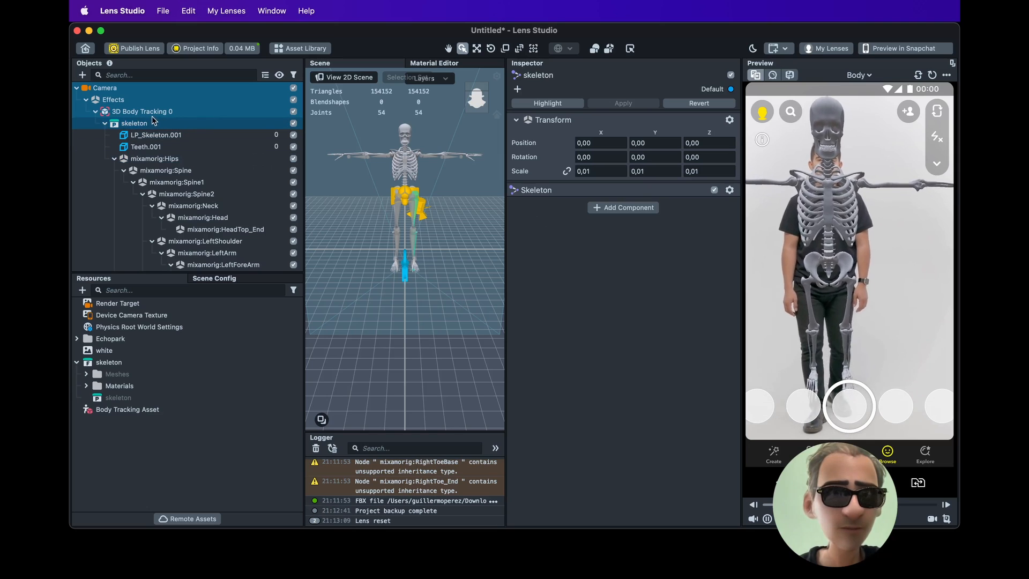
{"action": "left_click", "coordinate": [142, 110]}
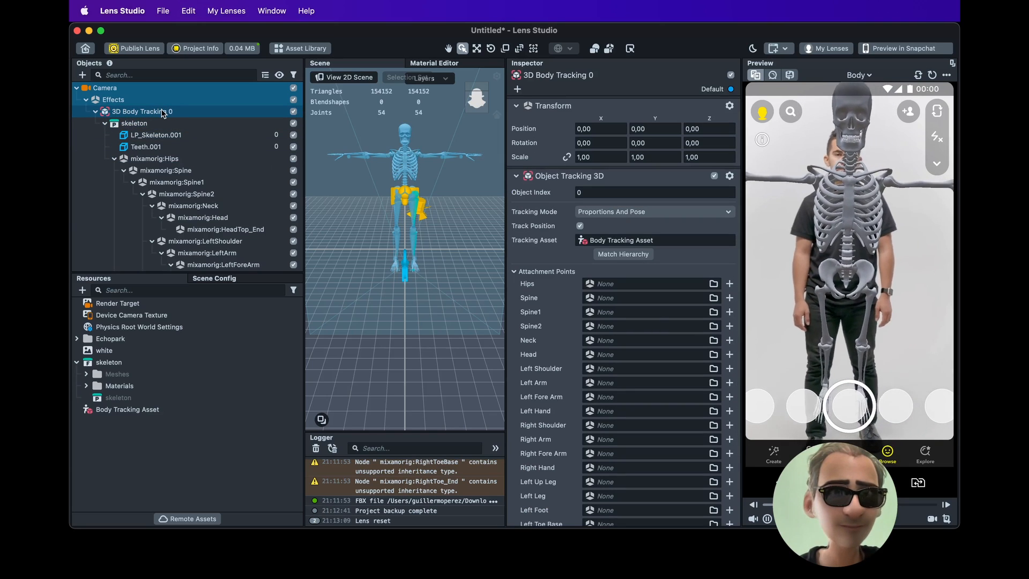
Assign mixamorig joints to the attachment points from Hips through Spine2, head, arms and hands
{"action": "left_click", "coordinate": [154, 158]}
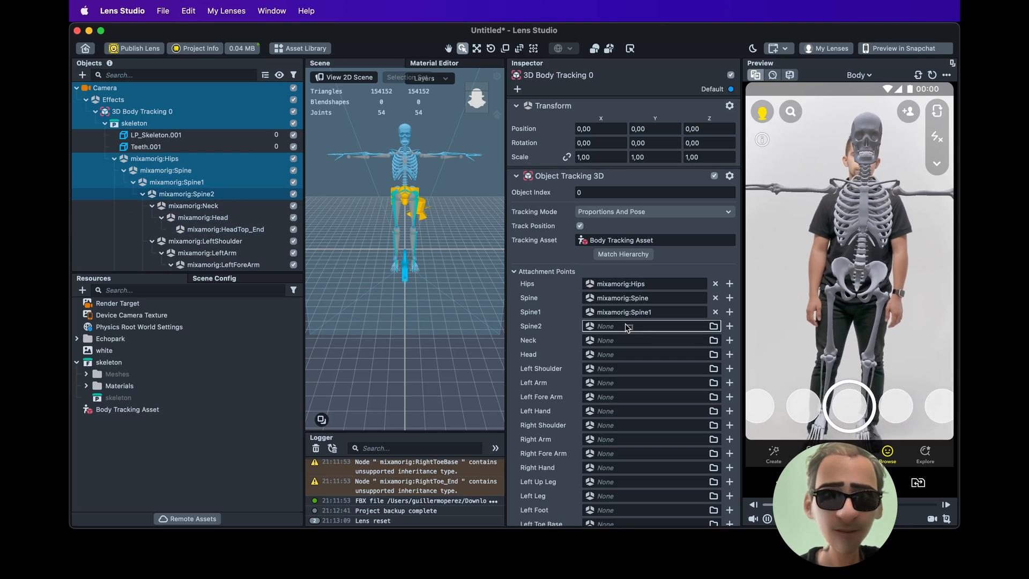
{"action": "left_click", "coordinate": [729, 326]}
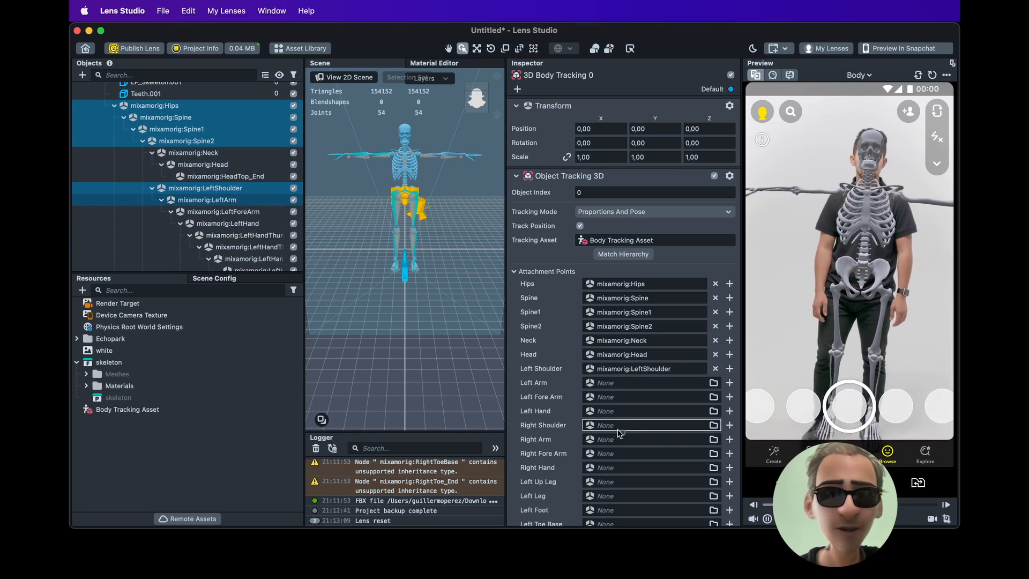
{"action": "left_click", "coordinate": [729, 382]}
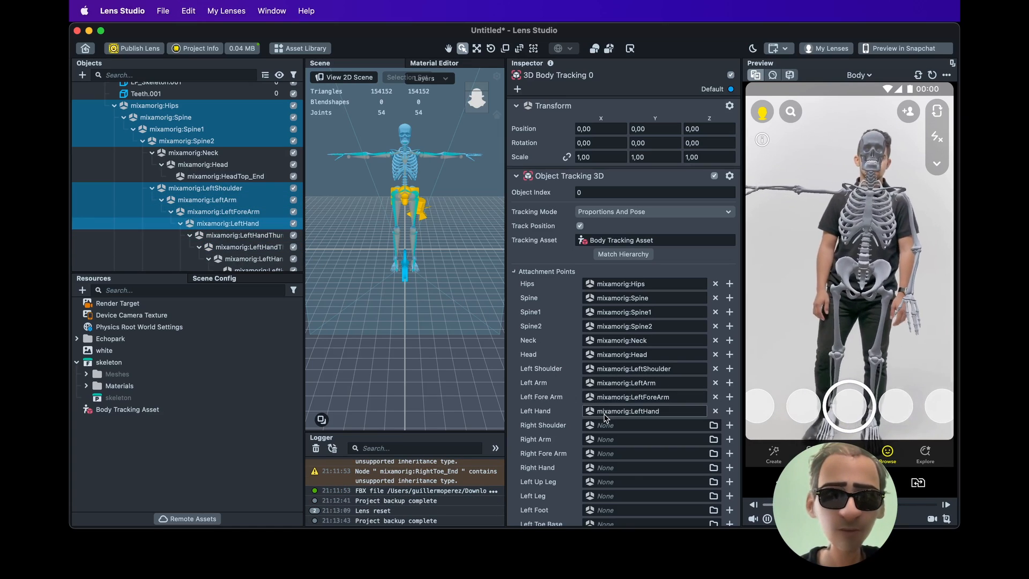
{"action": "scroll", "scroll_direction": "down", "scroll_amount": 3}
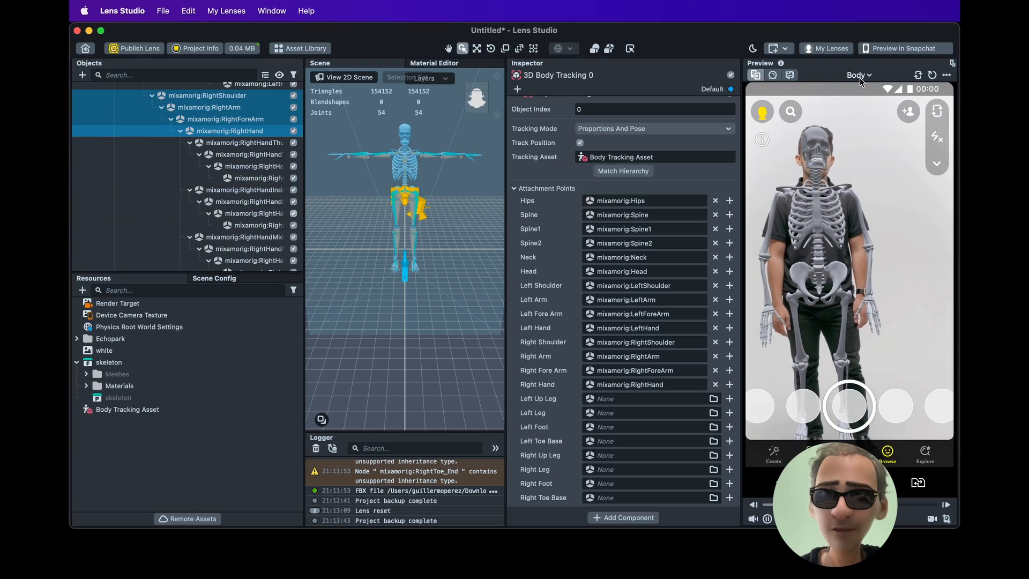
Switch the preview to the Dance video and assign the left leg and foot bones to their attachment points
{"action": "left_click", "coordinate": [859, 75]}
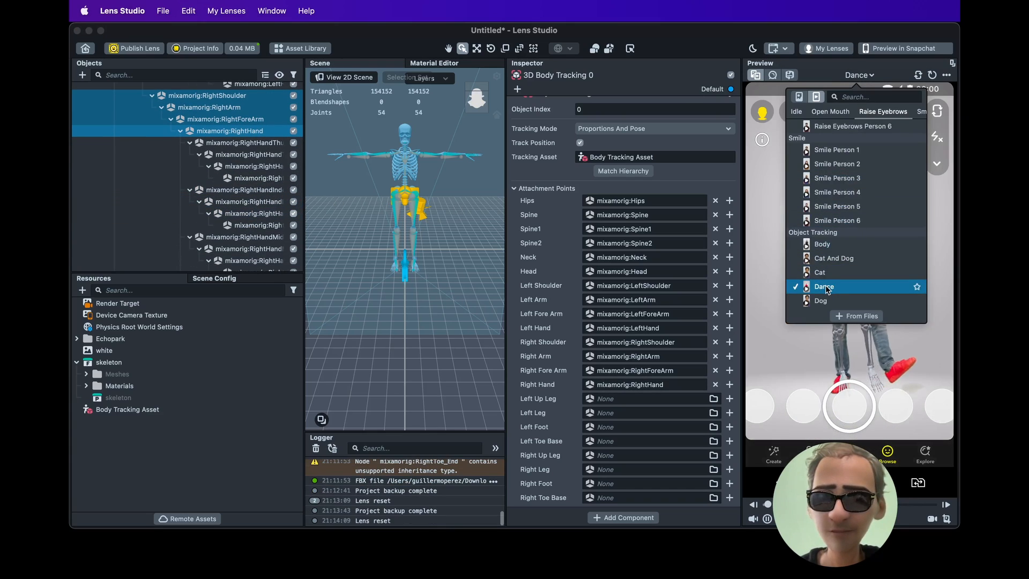
{"action": "left_click", "coordinate": [825, 288]}
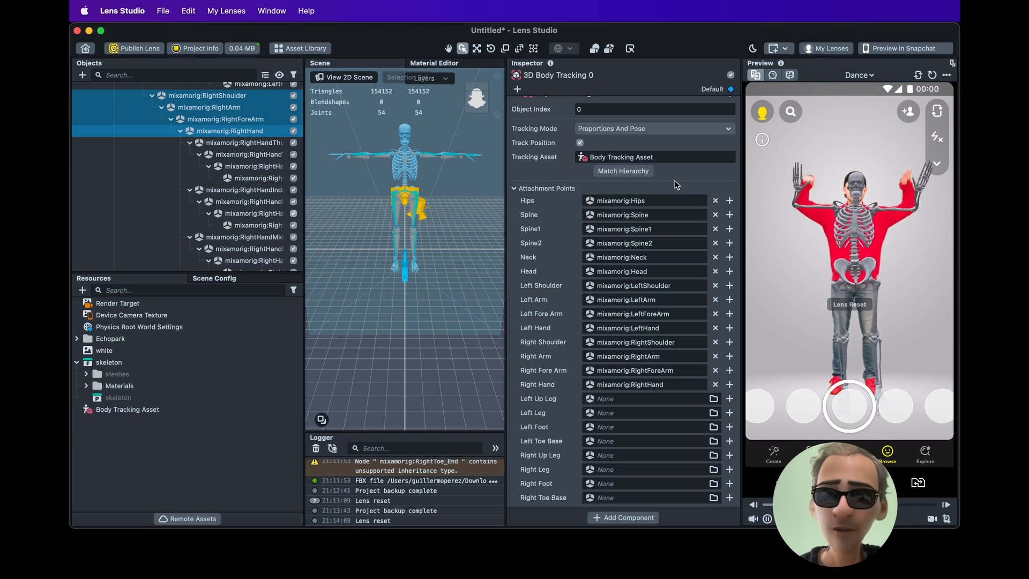
{"action": "left_click", "coordinate": [256, 225]}
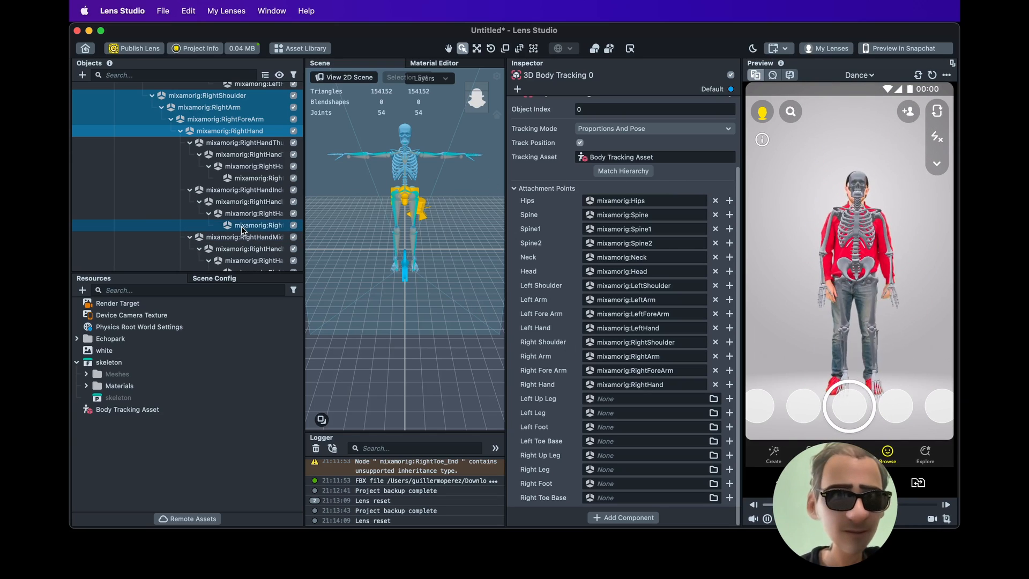
{"action": "scroll", "scroll_direction": "down", "scroll_amount": 3}
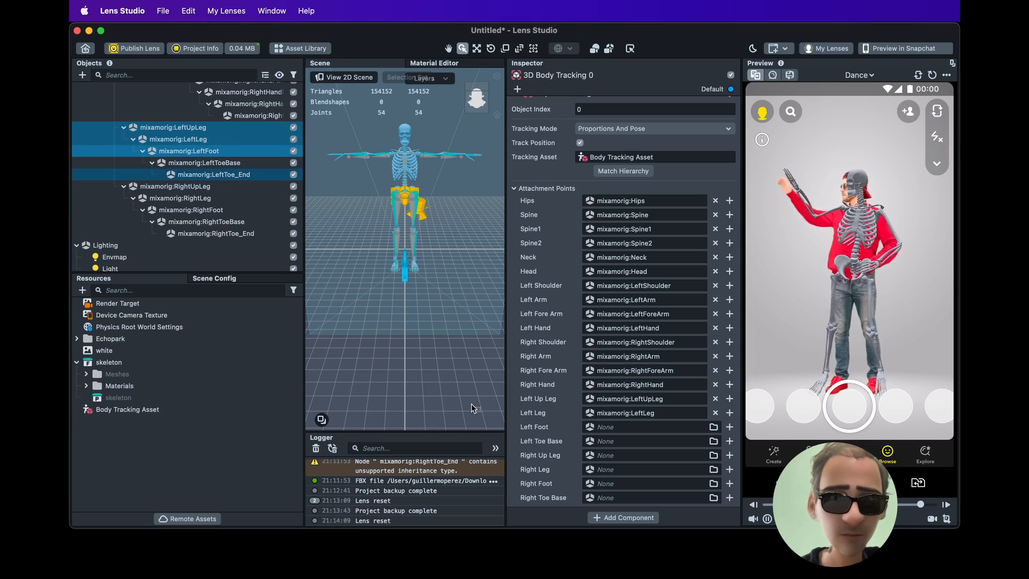
{"action": "left_click", "coordinate": [714, 426]}
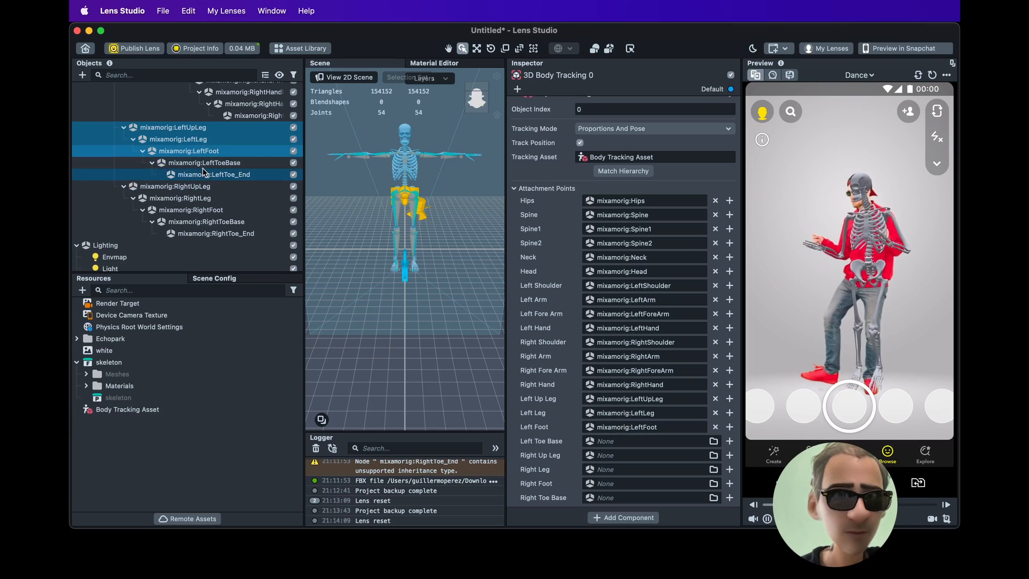
{"action": "left_click", "coordinate": [205, 161]}
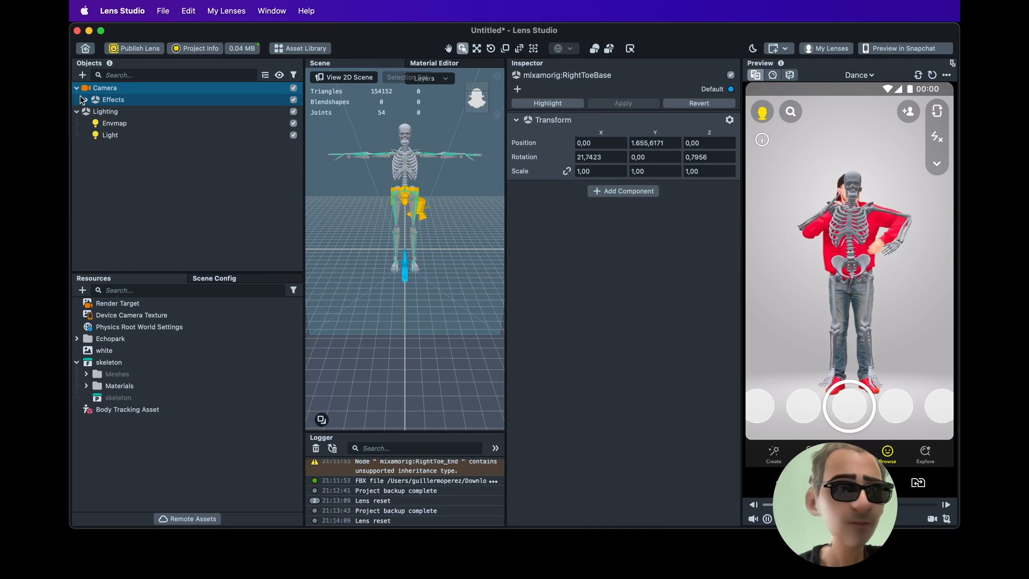
Add a second Camera object to the scene from the Objects panel
{"action": "left_click", "coordinate": [76, 110]}
{"action": "type", "text": "came"}
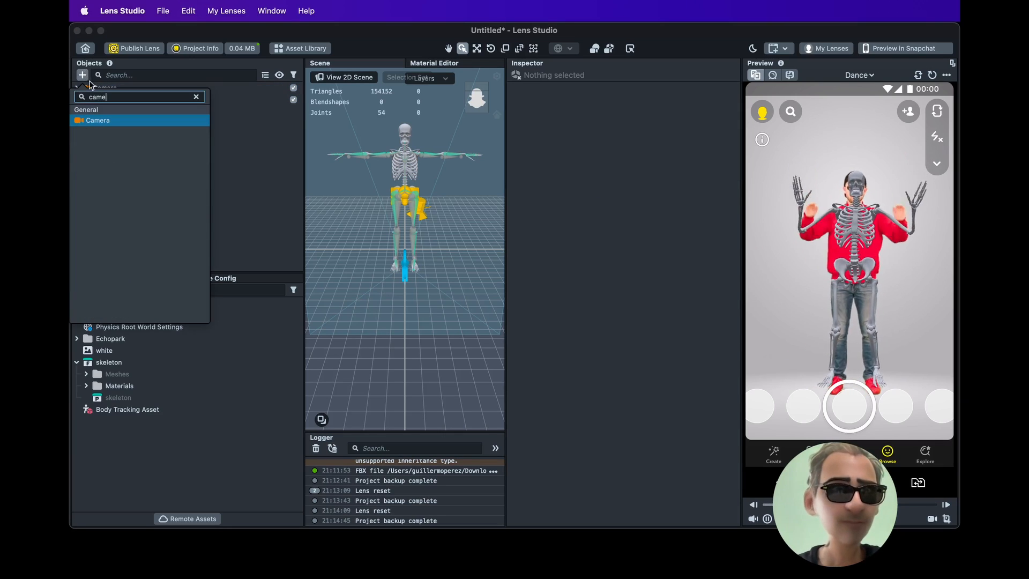
{"action": "left_click", "coordinate": [97, 120]}
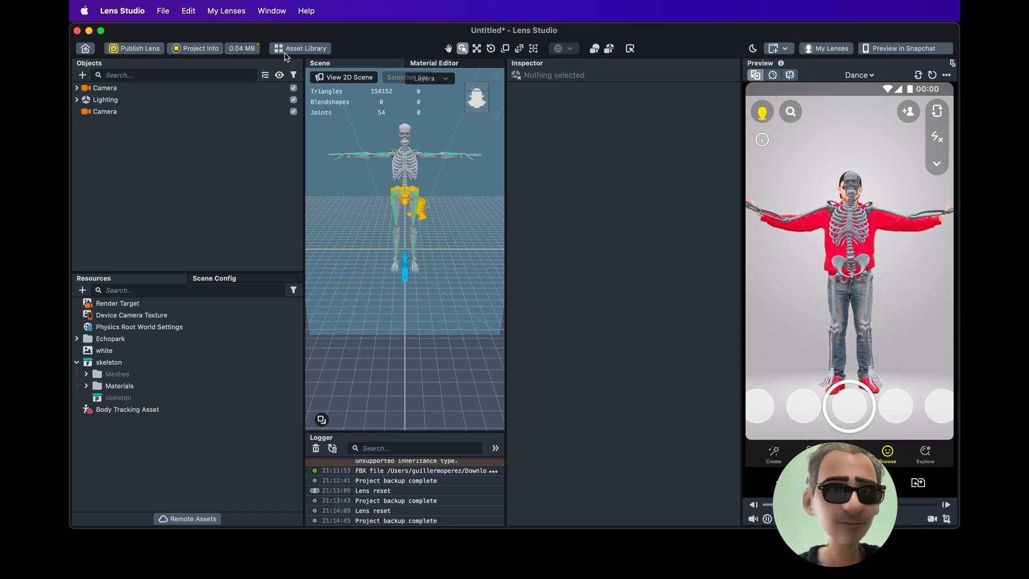
{"action": "left_click", "coordinate": [306, 49]}
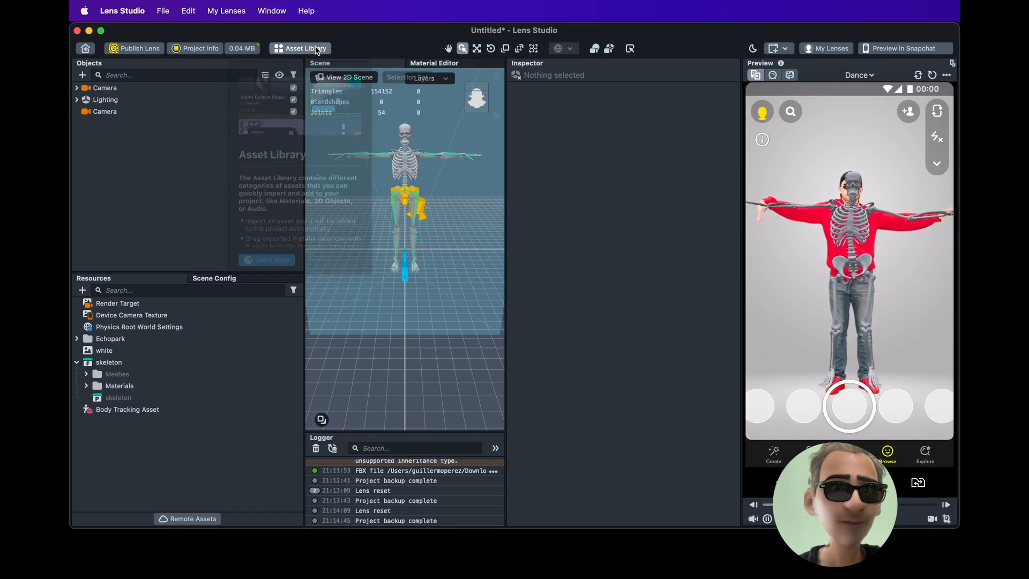
Search the Asset Library for 'eraser' and import the ML Eraser asset
{"action": "left_click", "coordinate": [305, 48]}
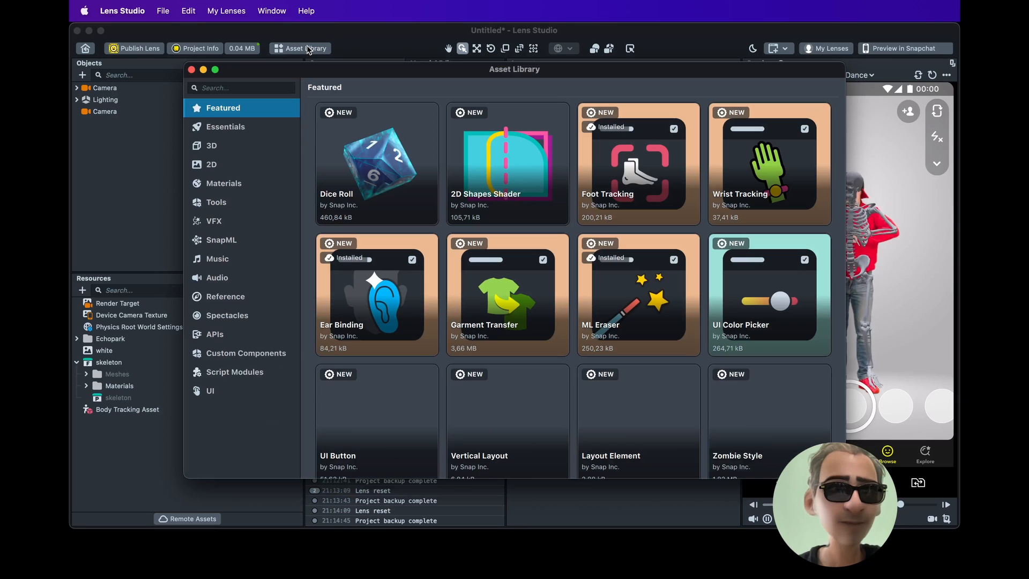
{"action": "left_click", "coordinate": [241, 87]}
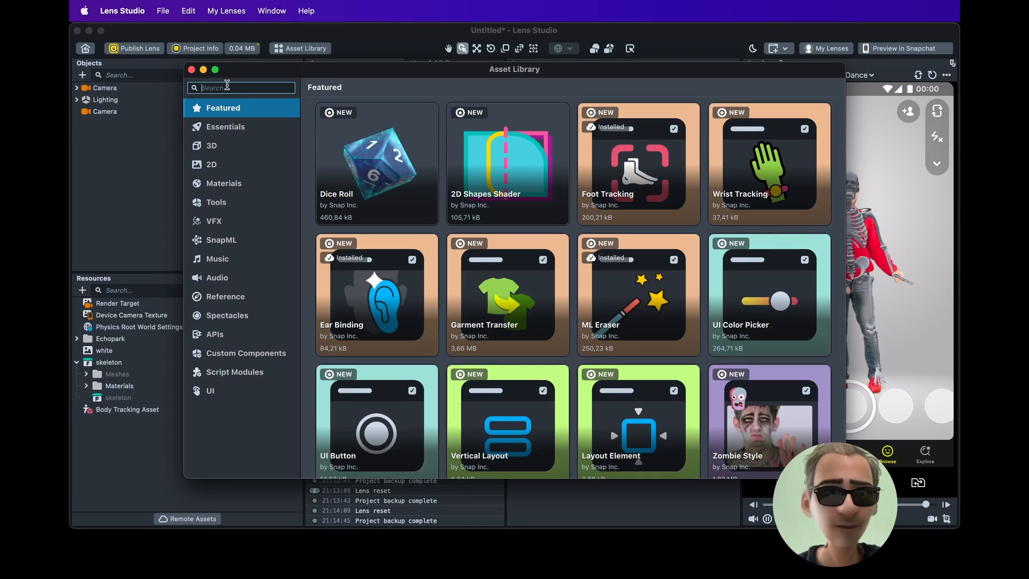
{"action": "type", "text": "eraser"}
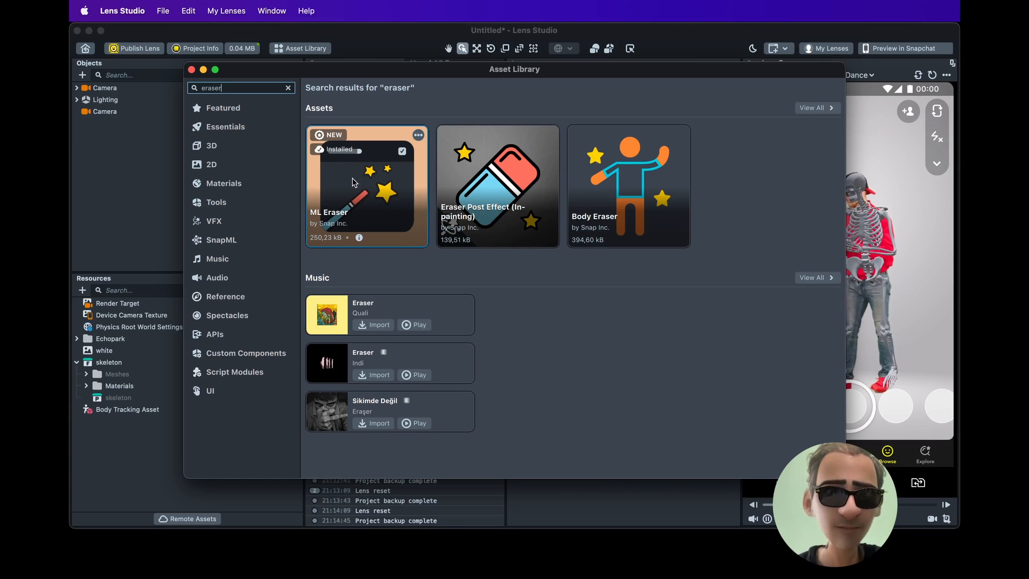
{"action": "left_click", "coordinate": [191, 68]}
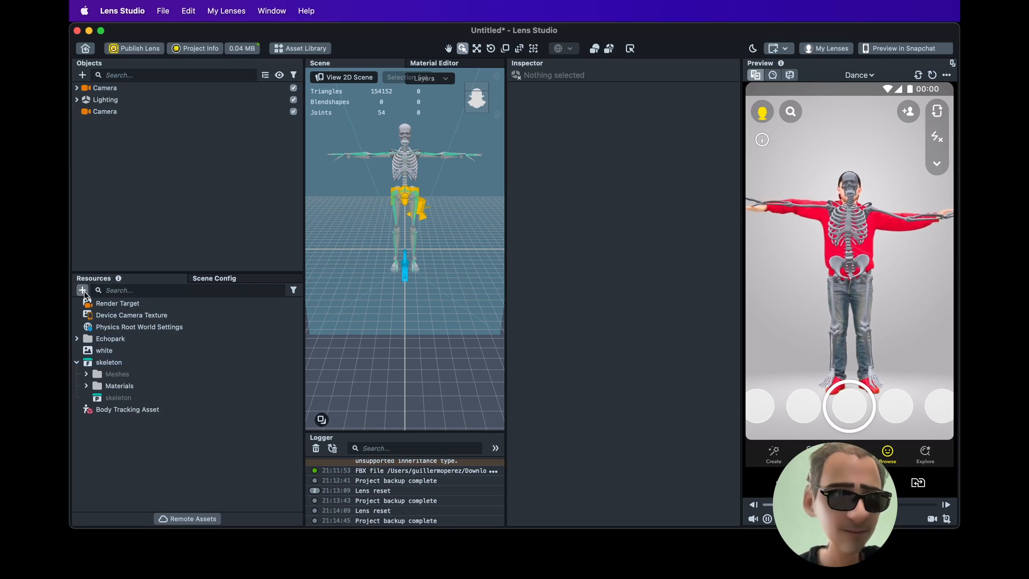
Add the ML Eraser object from Resources and parent it under the new Camera
{"action": "left_click", "coordinate": [83, 291]}
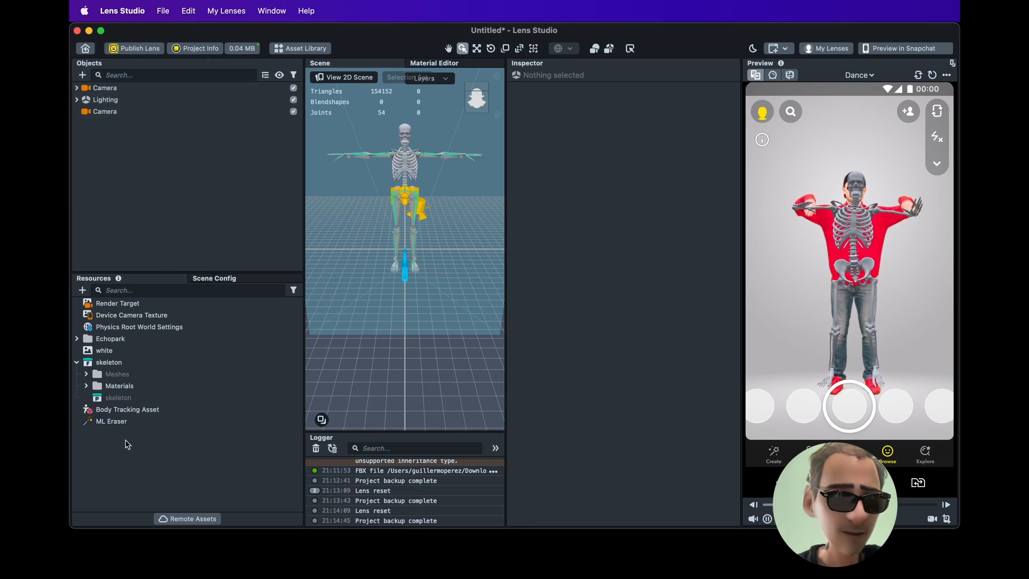
{"action": "left_click", "coordinate": [111, 420]}
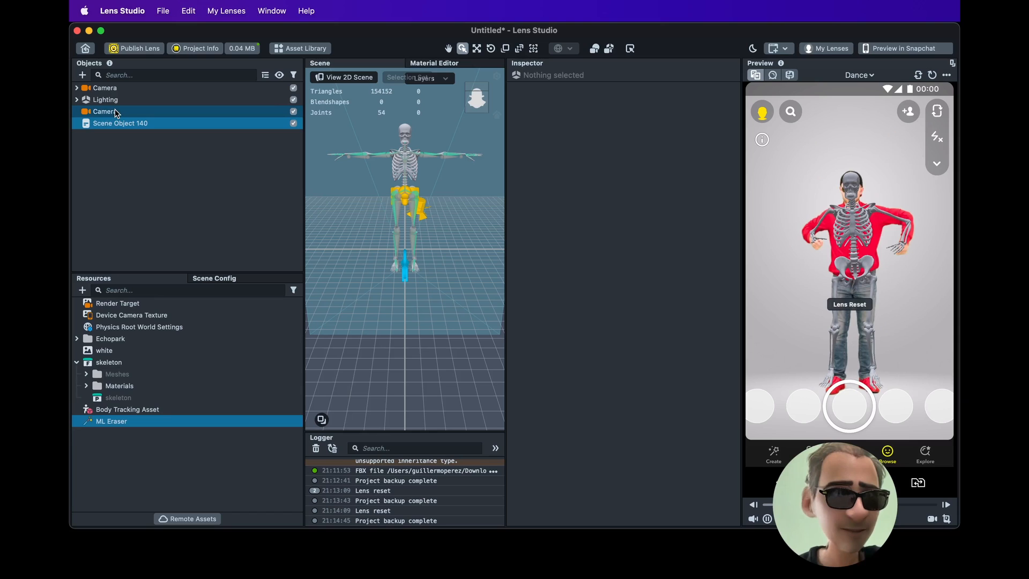
{"action": "left_click", "coordinate": [129, 123]}
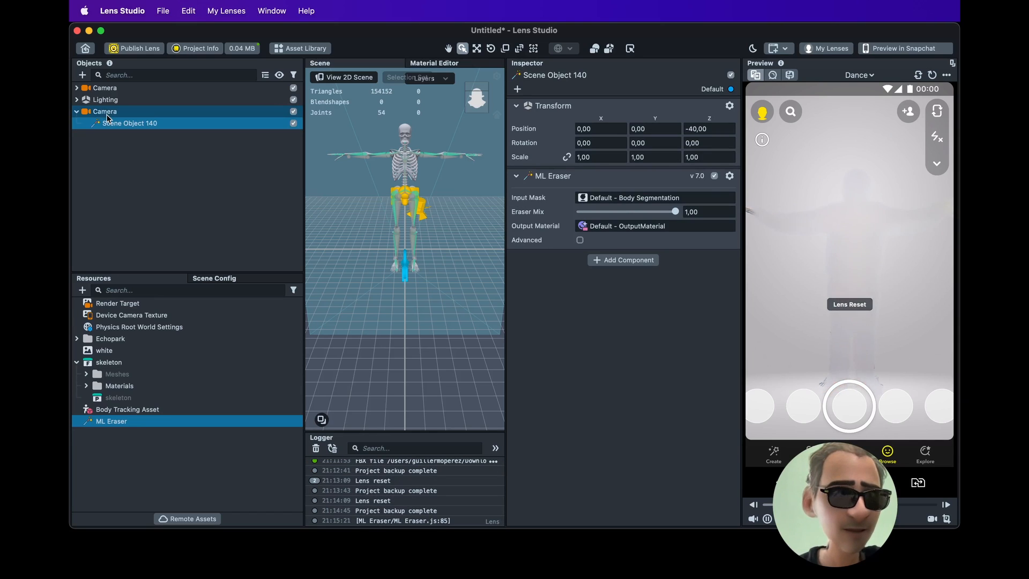
{"action": "left_click", "coordinate": [104, 112]}
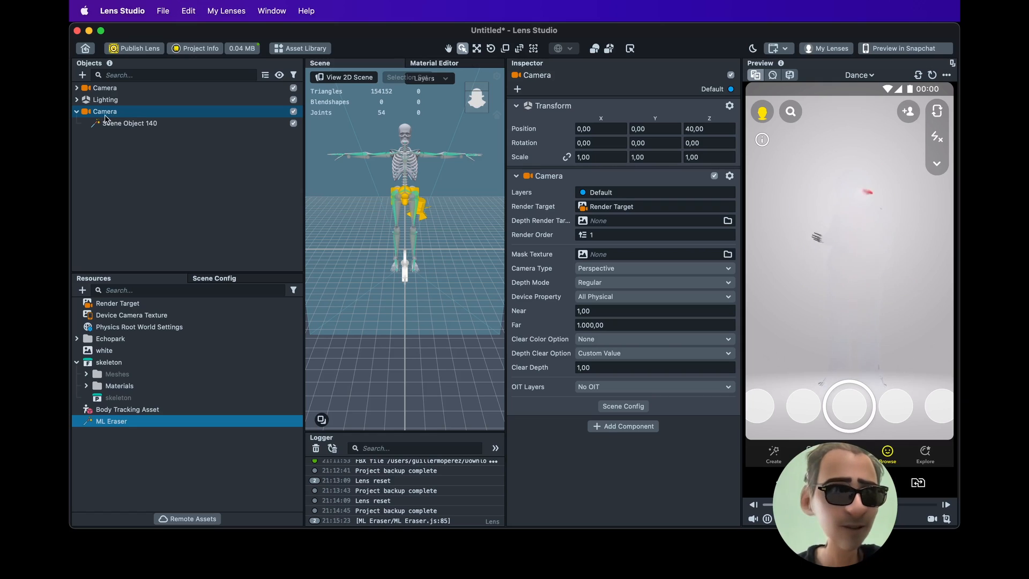
Move the new camera to the top of the Objects list and start renaming it 'Erase Camera'
{"action": "left_click", "coordinate": [104, 87]}
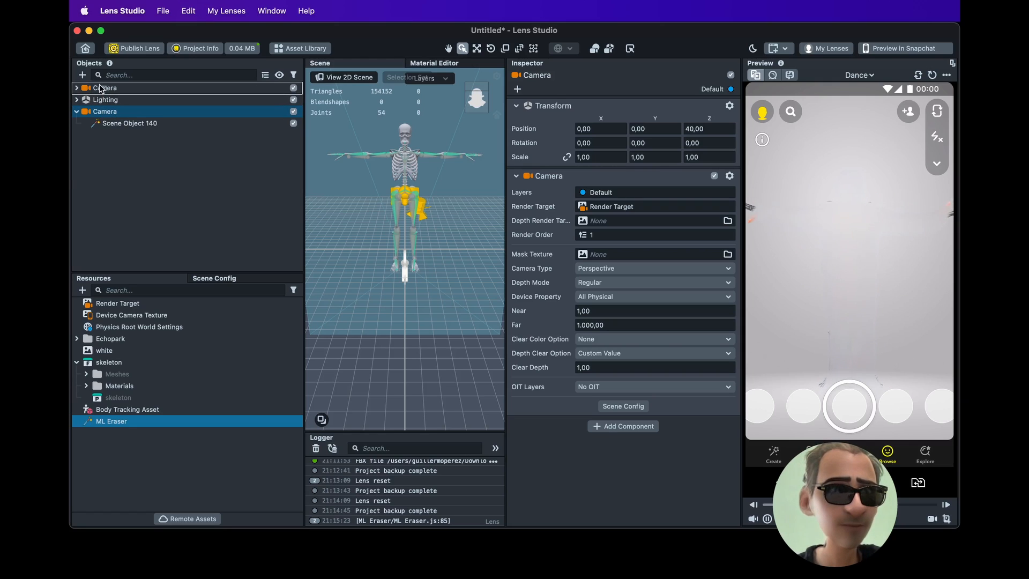
{"action": "left_click", "coordinate": [76, 87]}
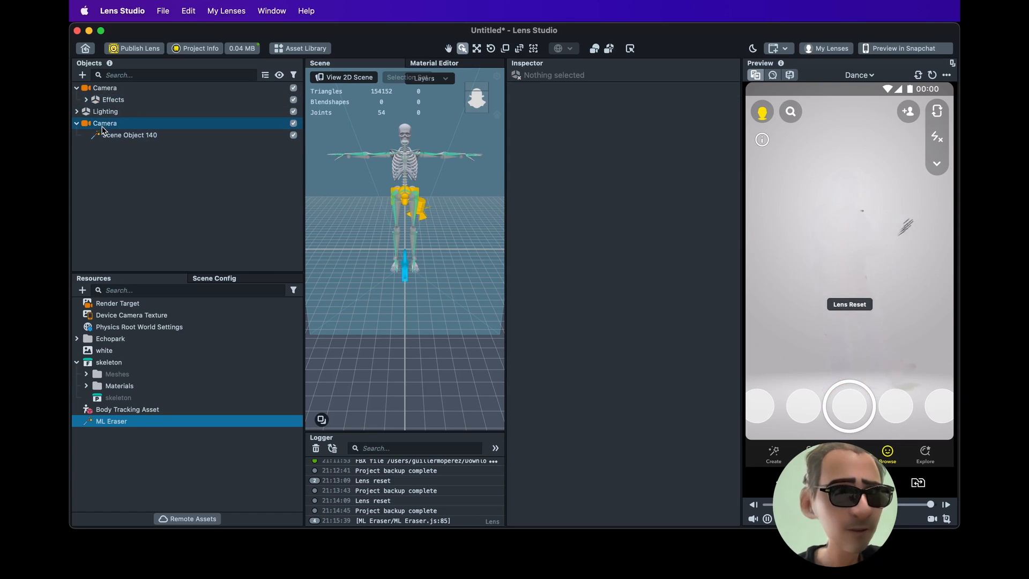
{"action": "left_click", "coordinate": [104, 87]}
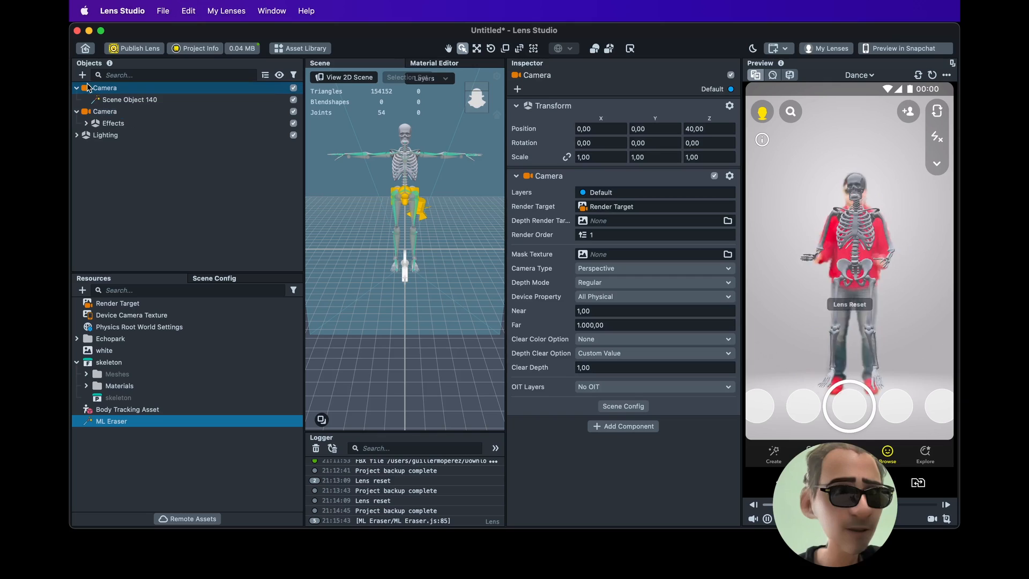
{"action": "right_click", "coordinate": [104, 87]}
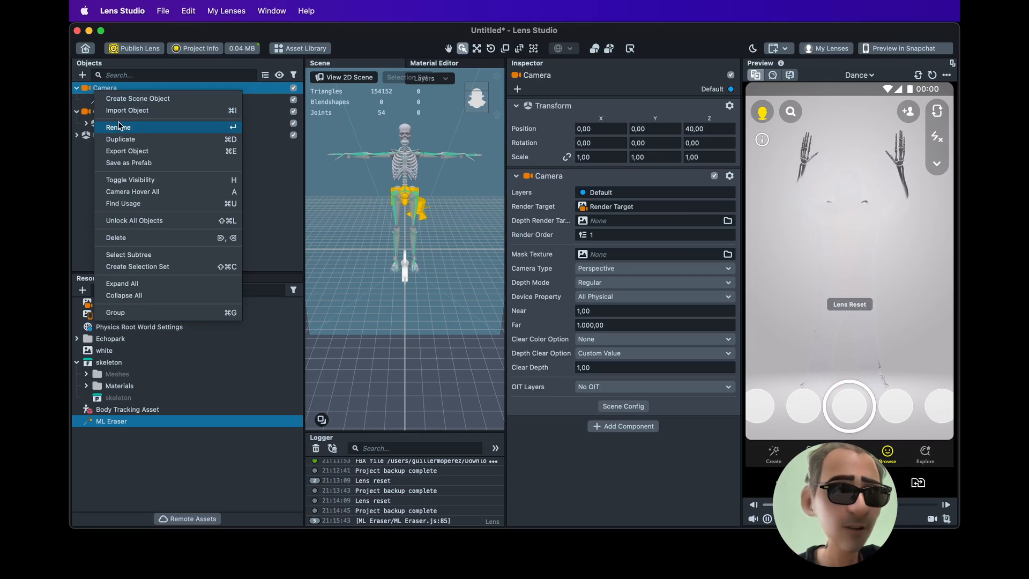
{"action": "left_click", "coordinate": [118, 127]}
{"action": "type", "text": "Erase "}
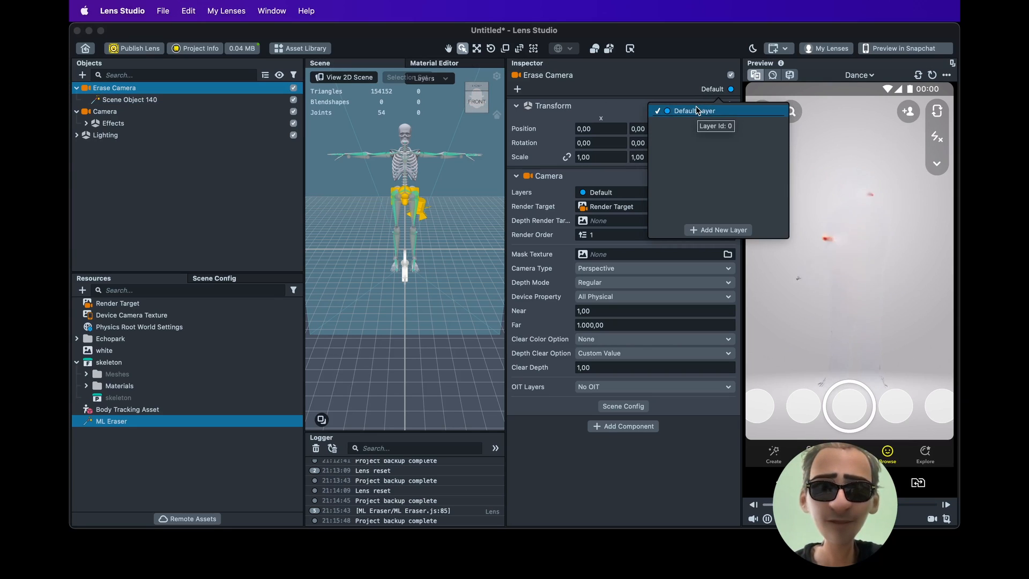
Create Layer 1, assign Erase Camera to it, and restrict its rendering to Layer 1
{"action": "left_click", "coordinate": [723, 230]}
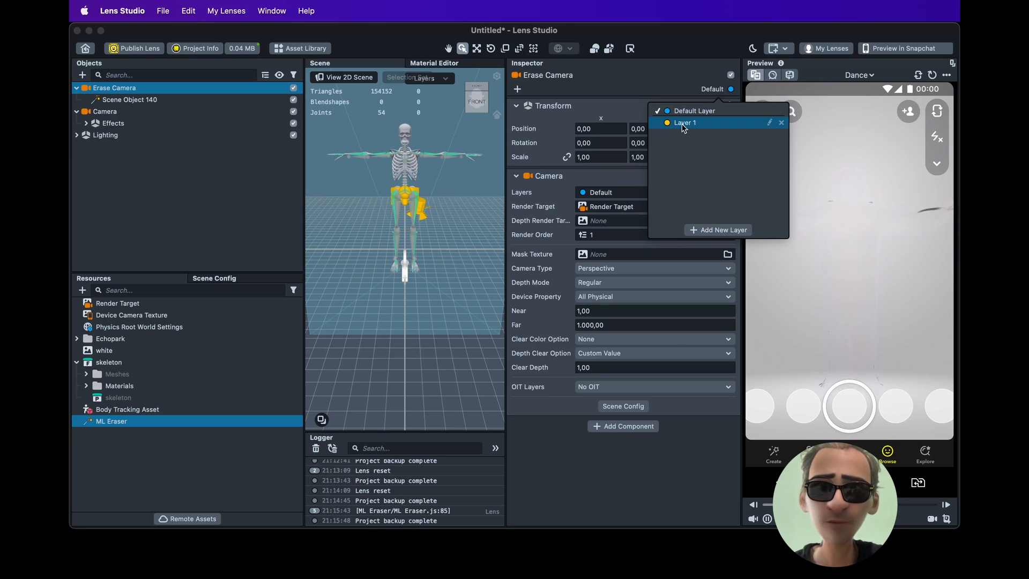
{"action": "left_click", "coordinate": [685, 122]}
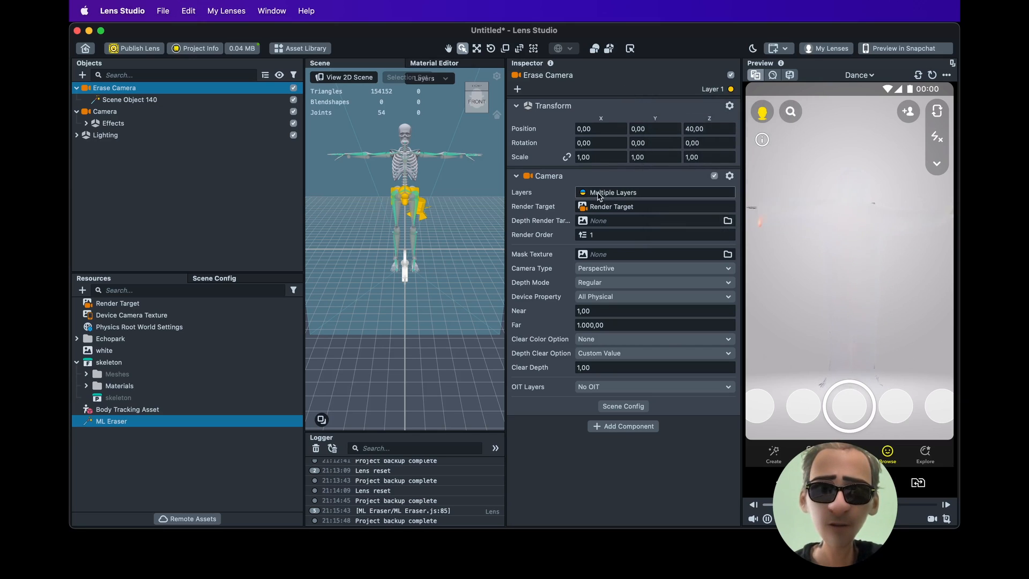
{"action": "left_click", "coordinate": [654, 192]}
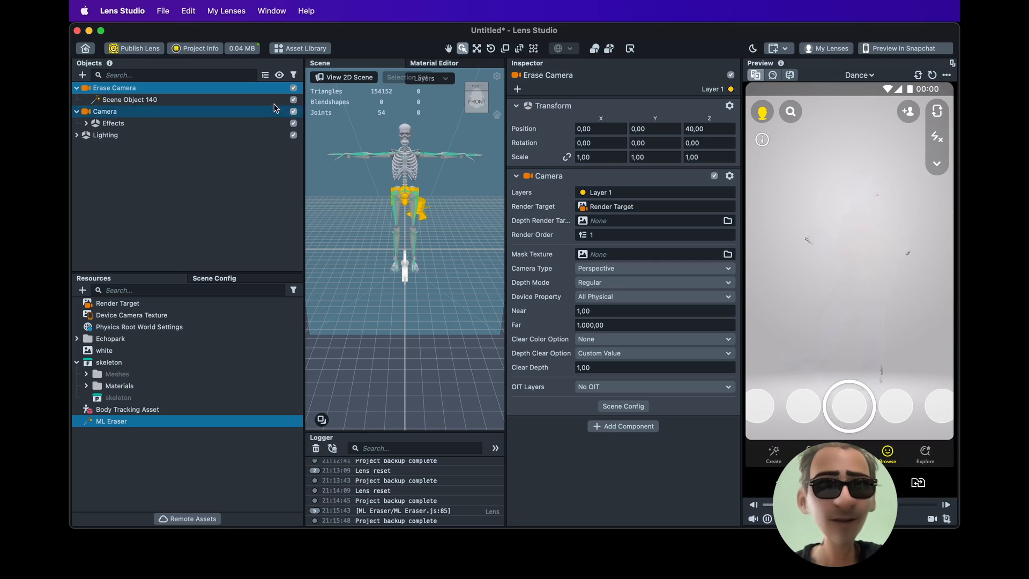
Move the ML Eraser scene object onto Layer 1 as well
{"action": "left_click", "coordinate": [130, 98]}
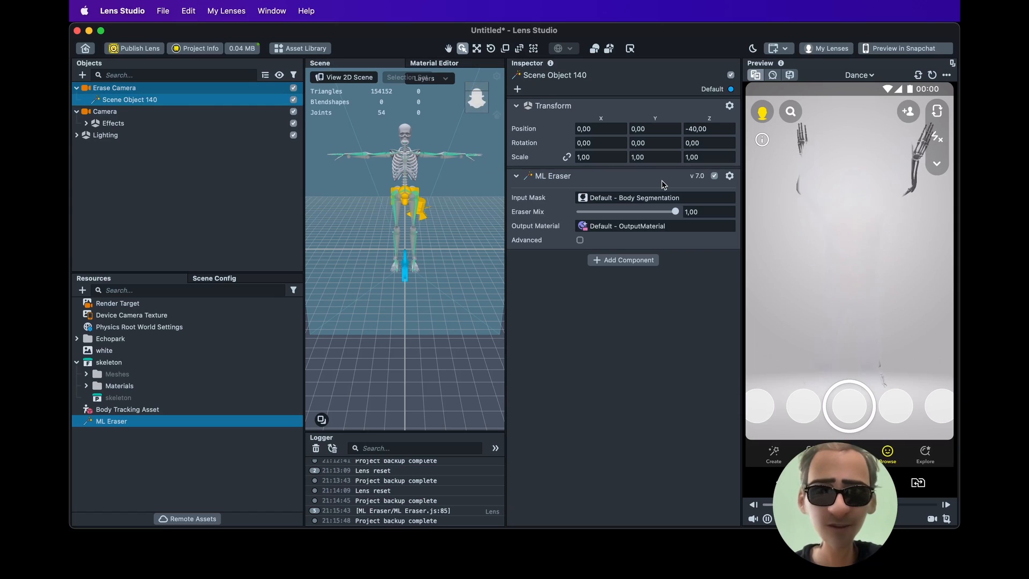
{"action": "left_click", "coordinate": [712, 89]}
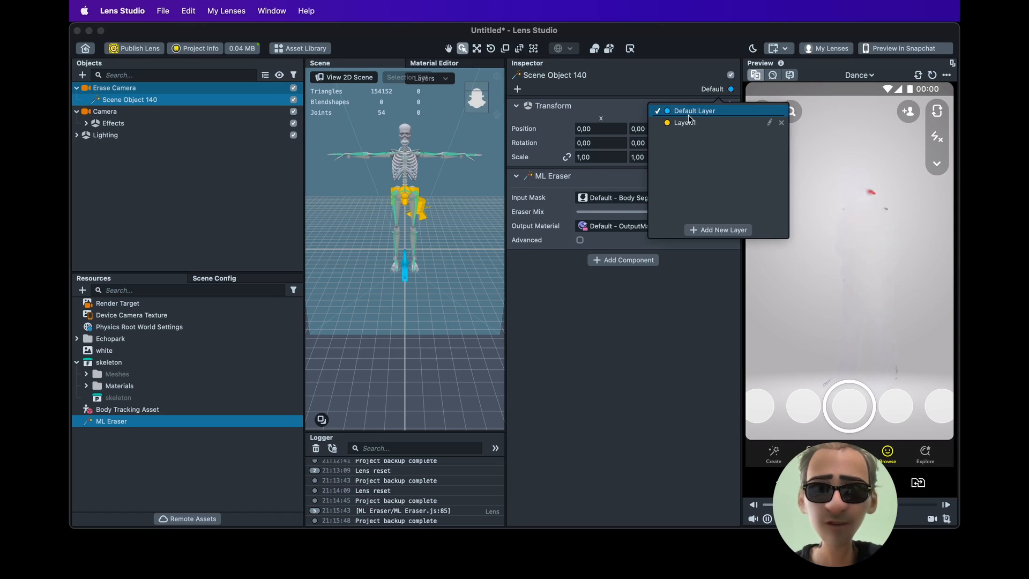
{"action": "left_click", "coordinate": [686, 122]}
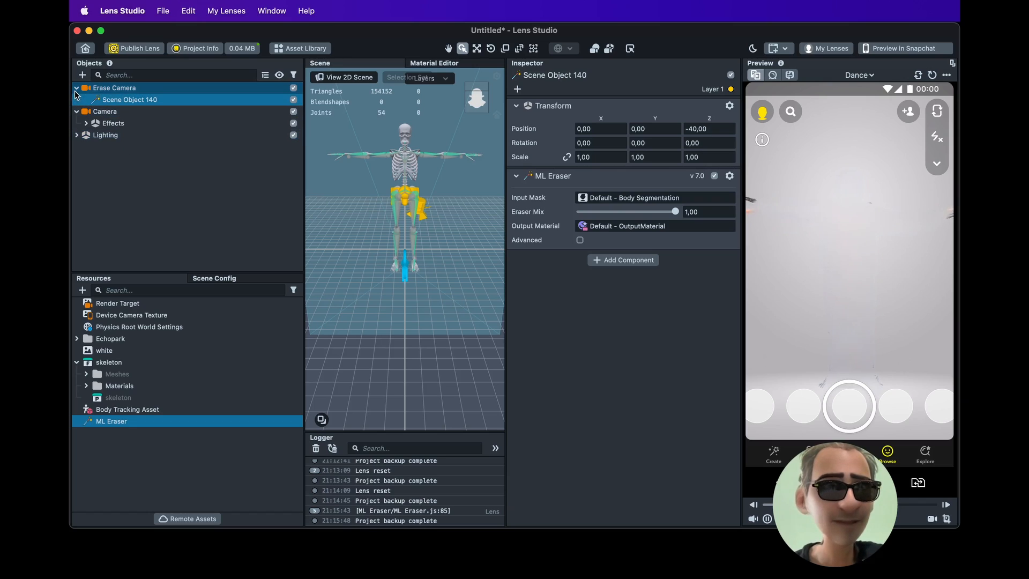
Collapse the Erase Camera group in the Objects panel
{"action": "left_click", "coordinate": [77, 99]}
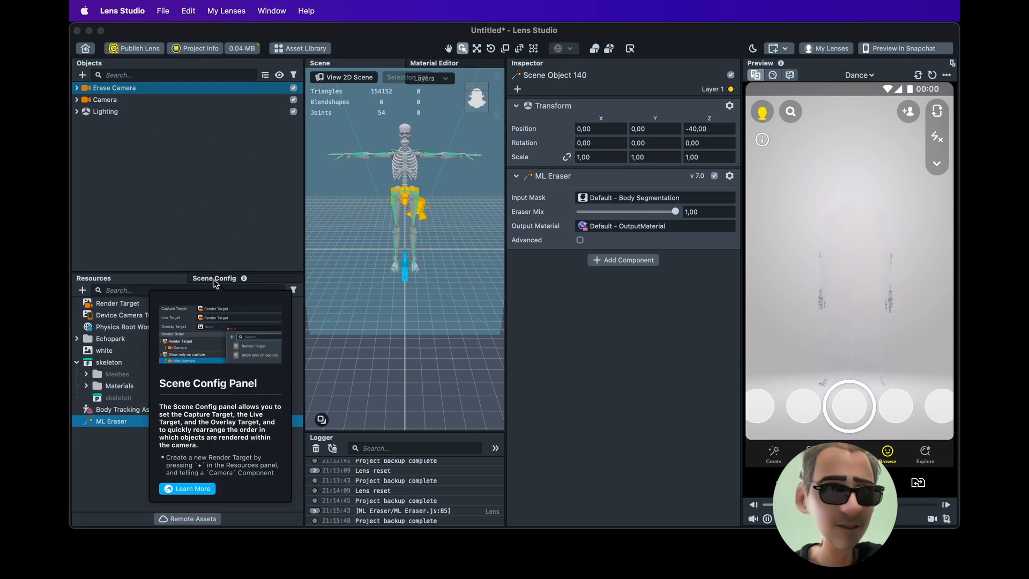
In Scene Config's Render Order, place Erase Camera above Camera so it renders first
{"action": "left_click", "coordinate": [213, 278]}
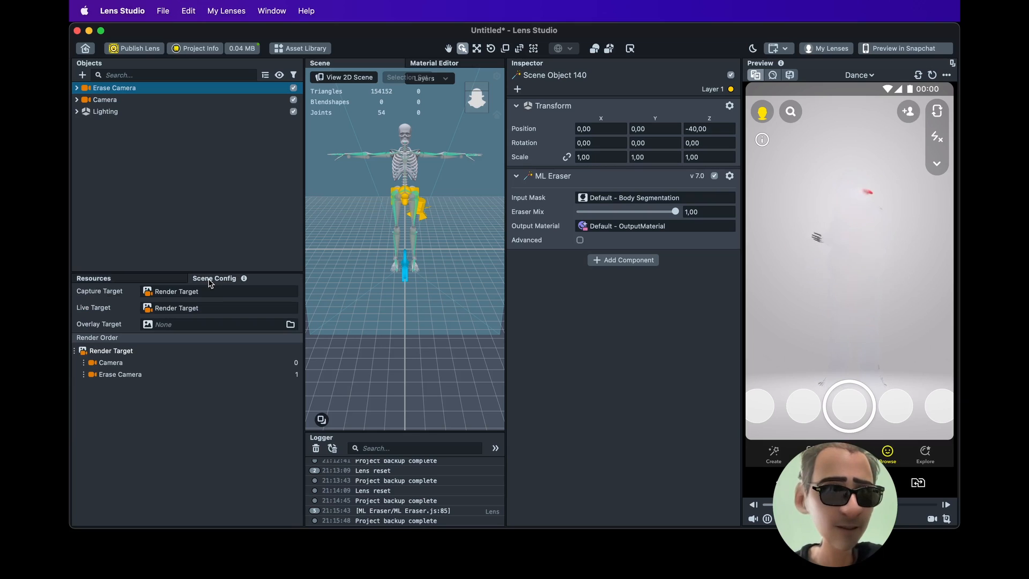
{"action": "left_click", "coordinate": [110, 363]}
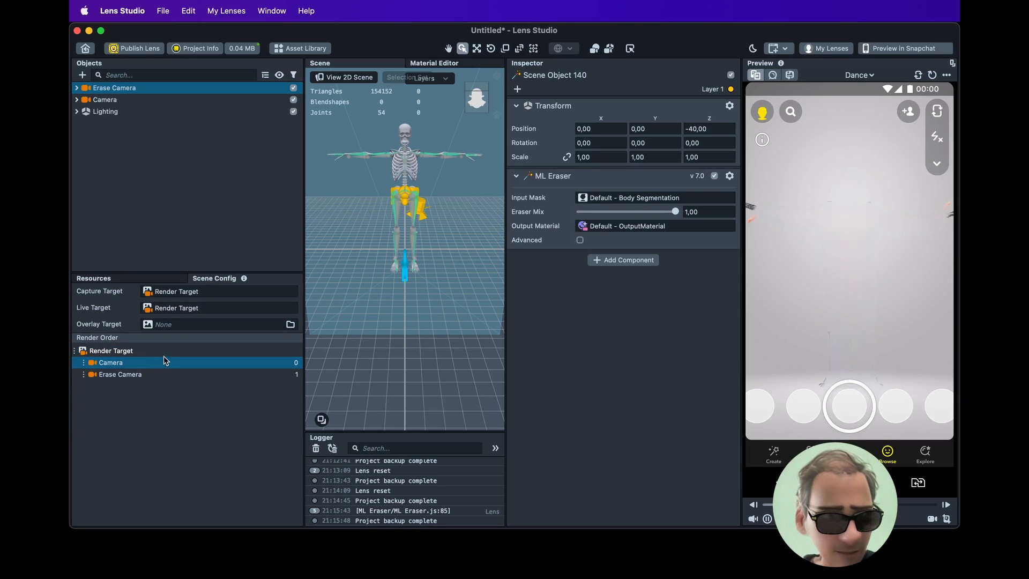
{"action": "left_click", "coordinate": [120, 374]}
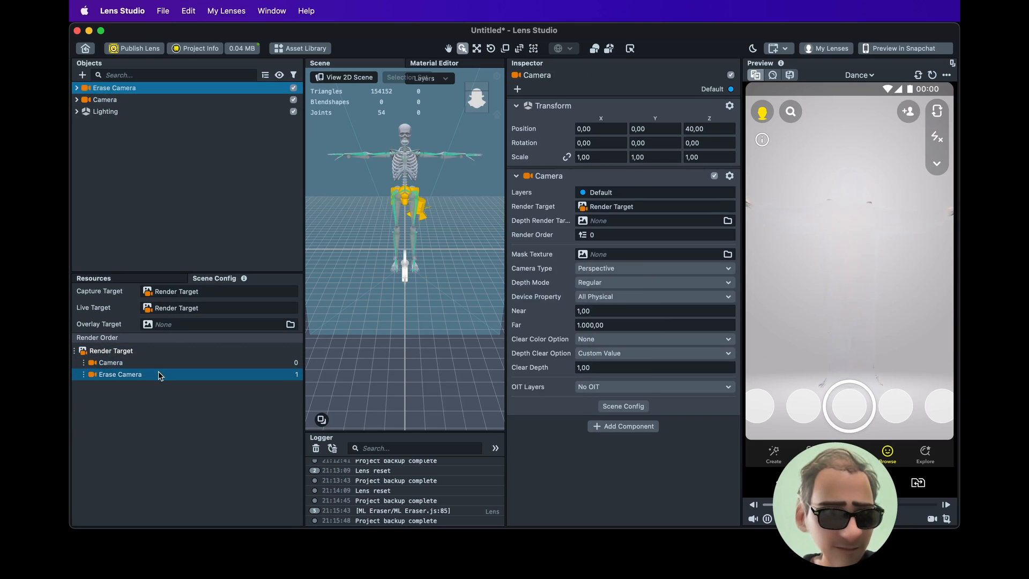
{"action": "left_click", "coordinate": [119, 375]}
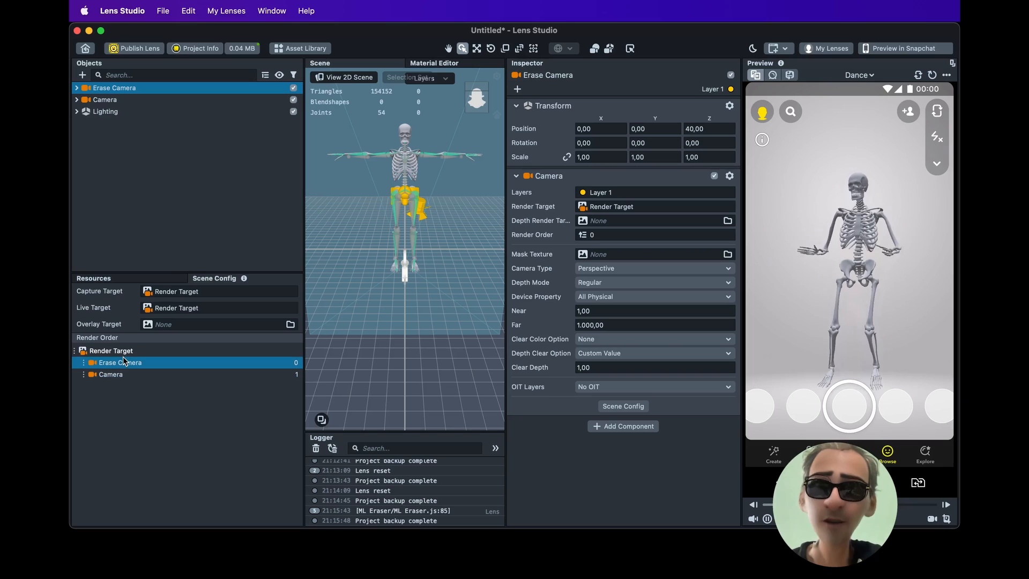
{"action": "left_click", "coordinate": [175, 221]}
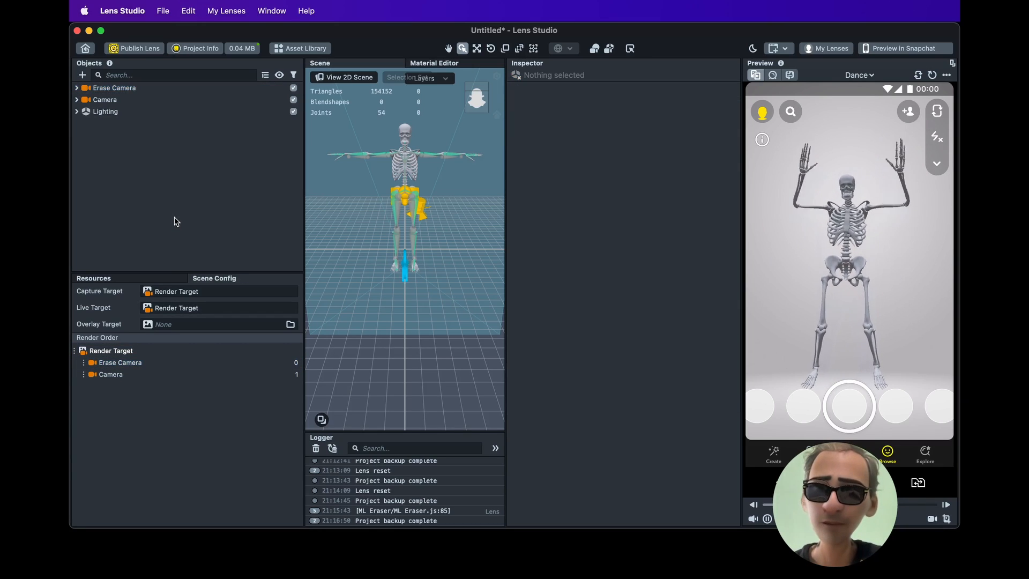